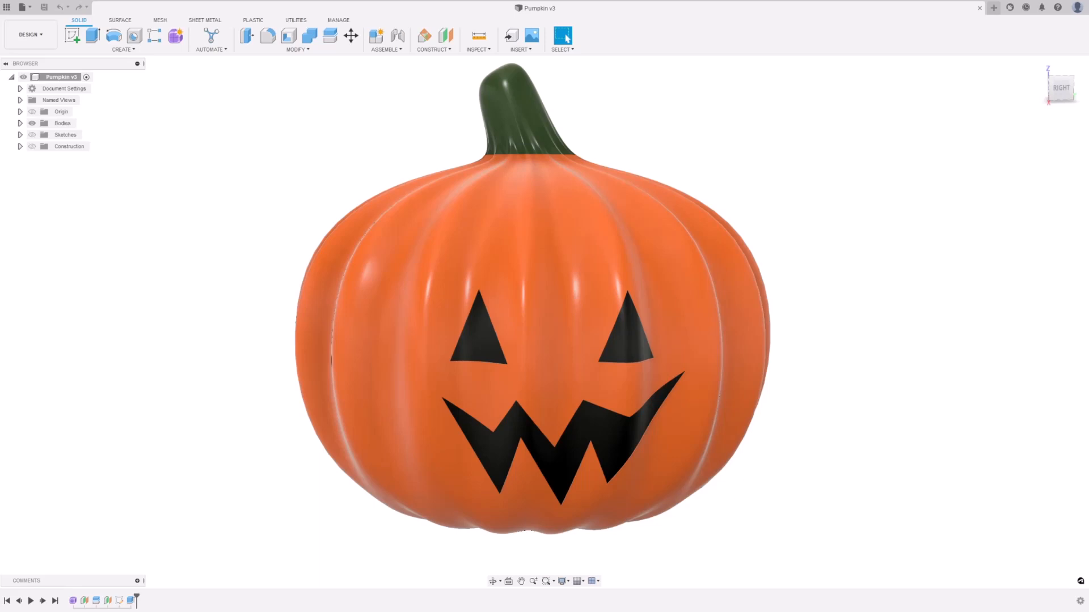
mouse_move(993, 7)
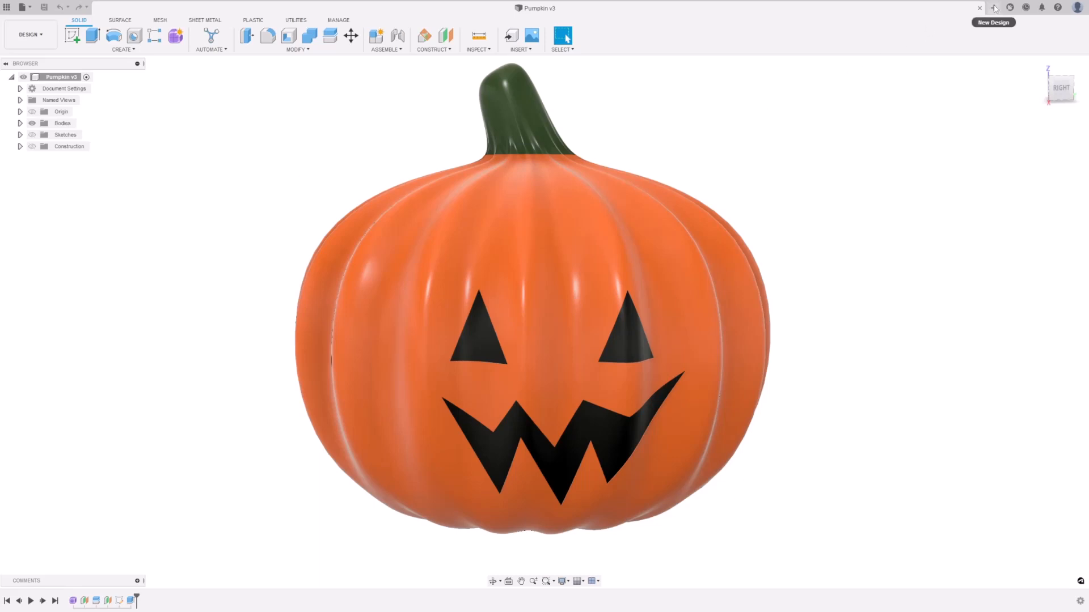
Start a new blank Untitled design alongside the finished pumpkin
left_click(993, 8)
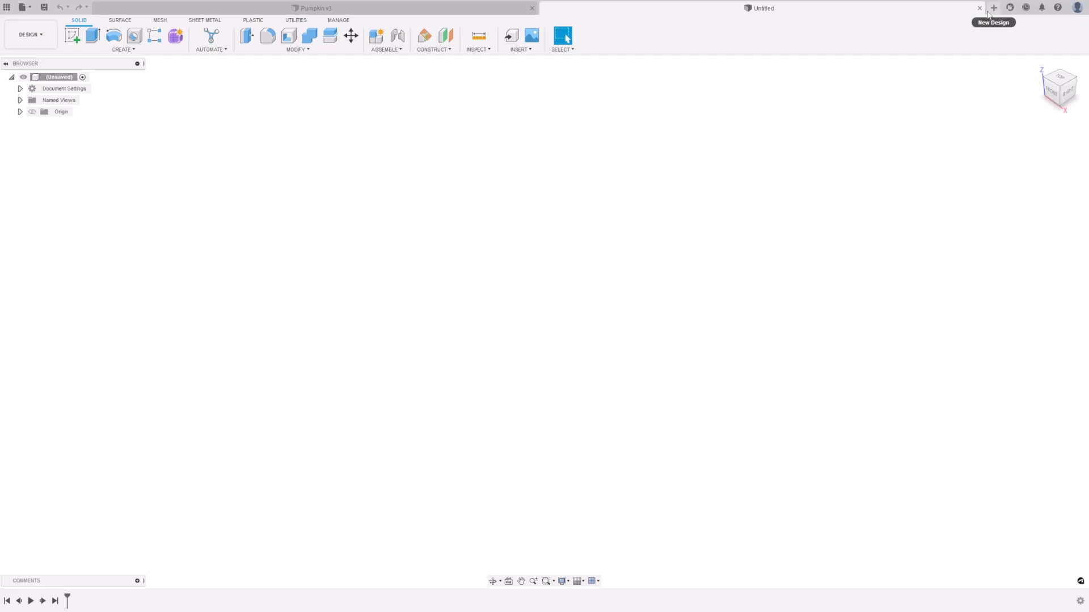
mouse_move(233, 139)
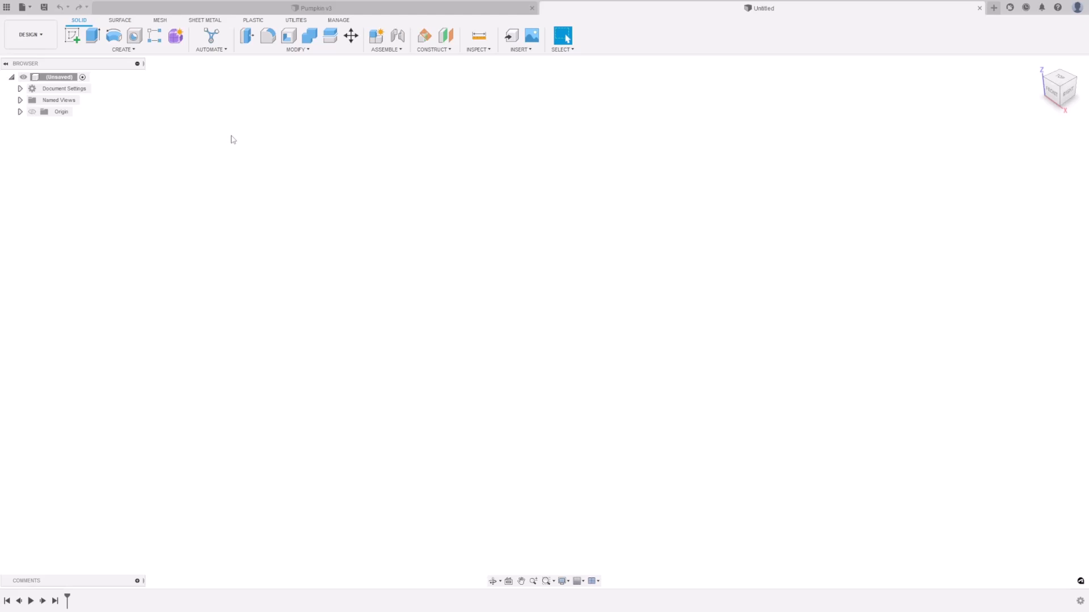
mouse_move(176, 36)
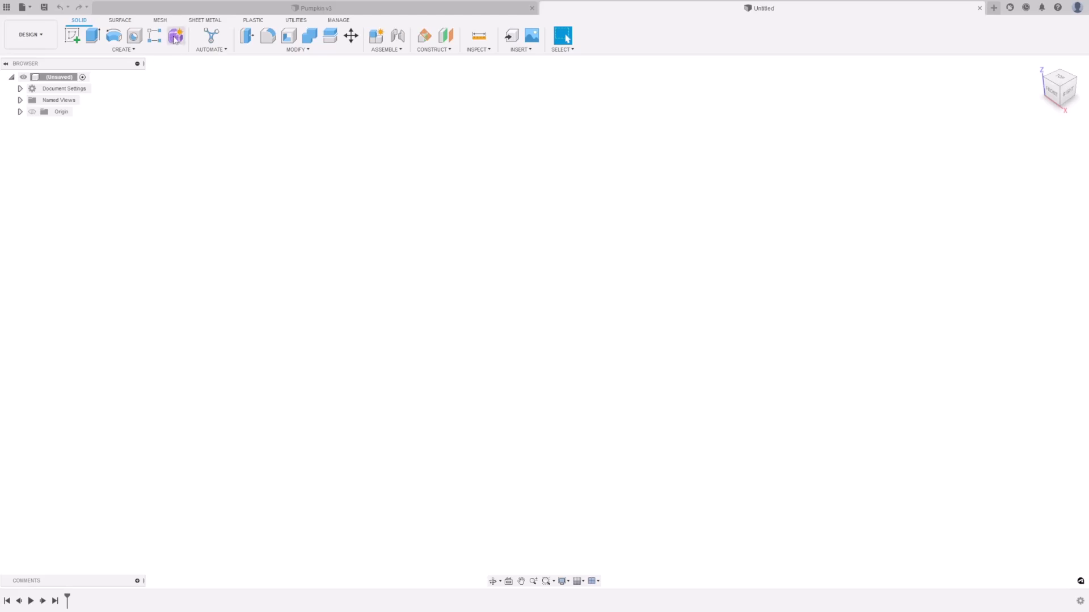
Create a form and sketch a C-shaped control-point spline for half the pumpkin profile
left_click(176, 35)
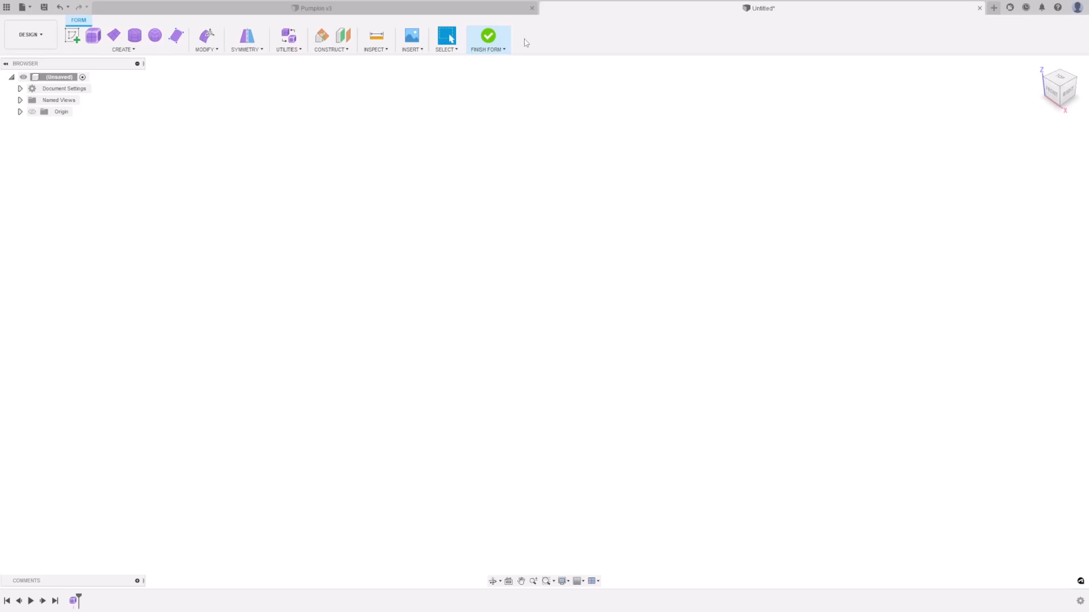
mouse_move(279, 135)
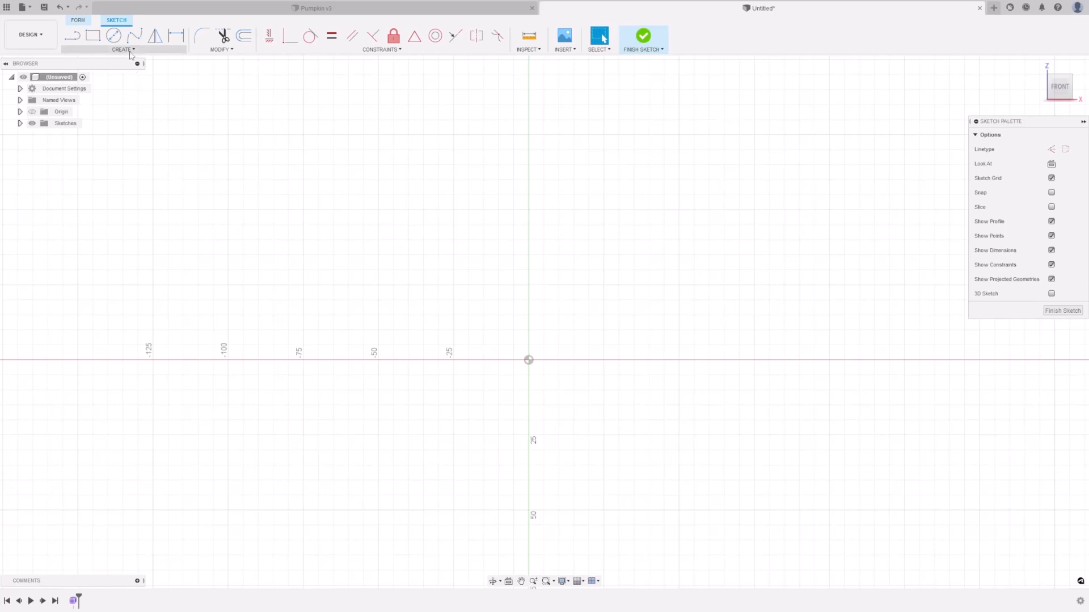
left_click(123, 49)
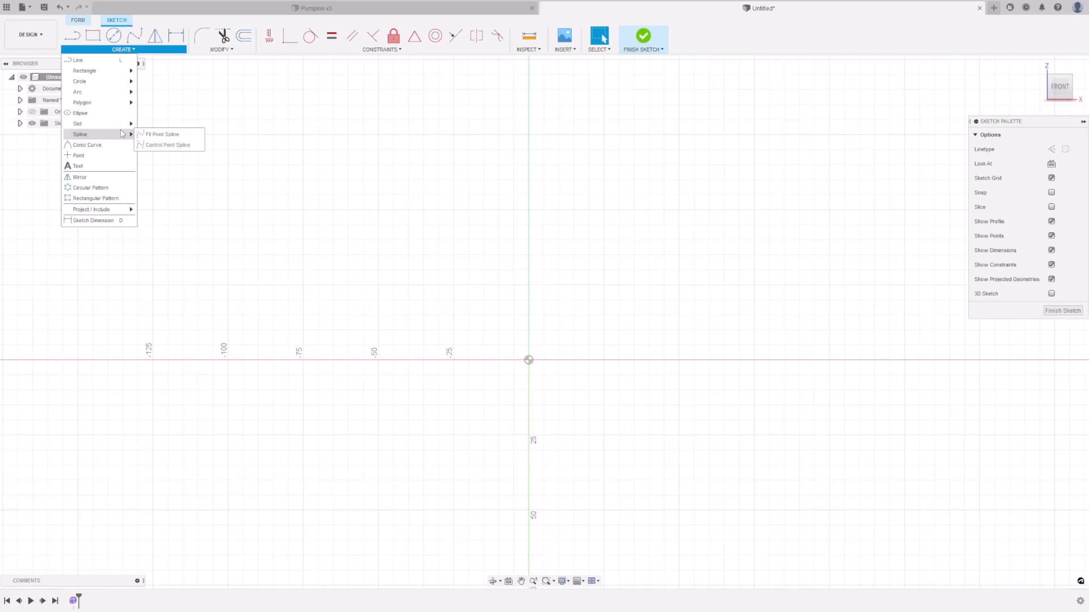
mouse_move(166, 144)
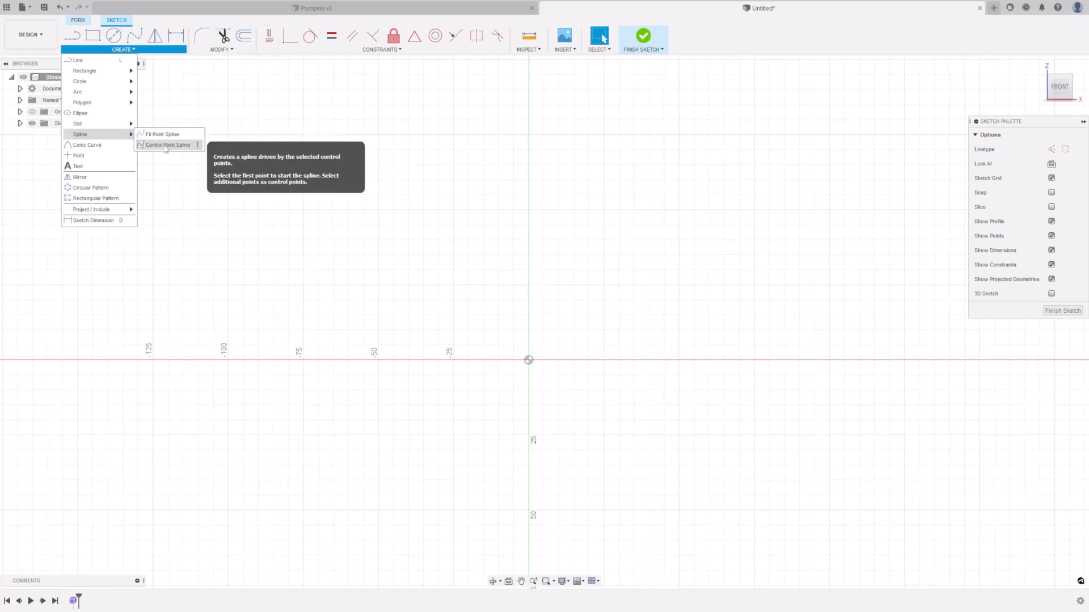
left_click(167, 145)
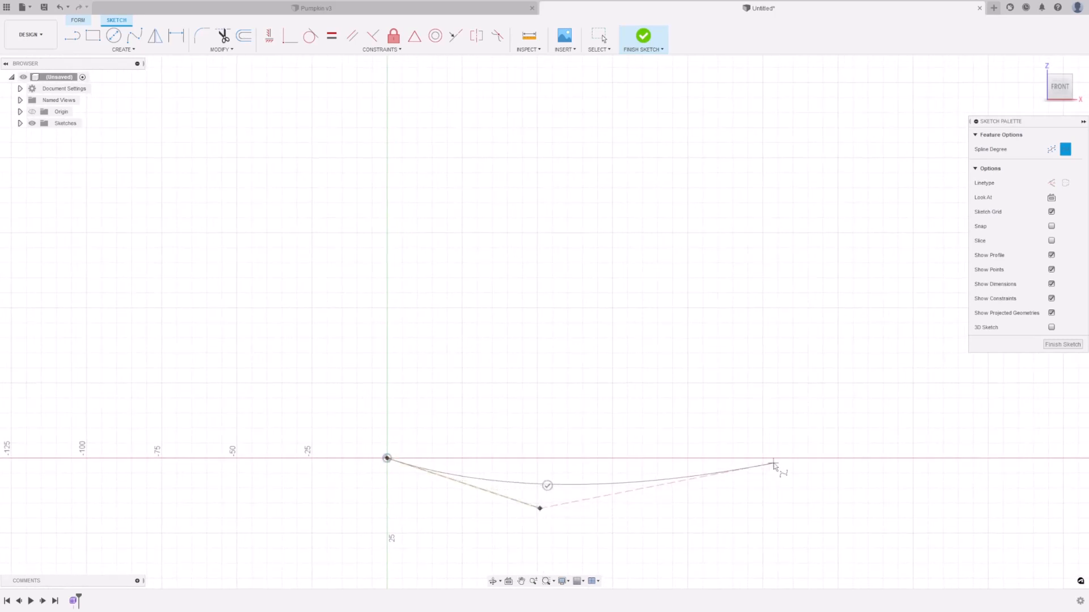
left_click_drag(773, 464, 773, 90)
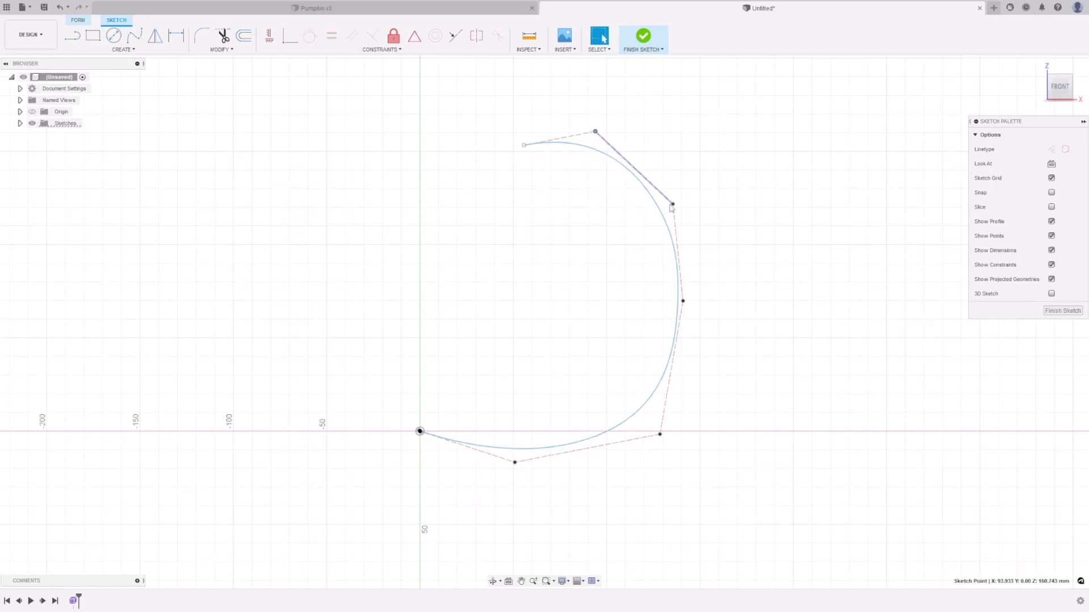
left_click_drag(671, 205, 664, 186)
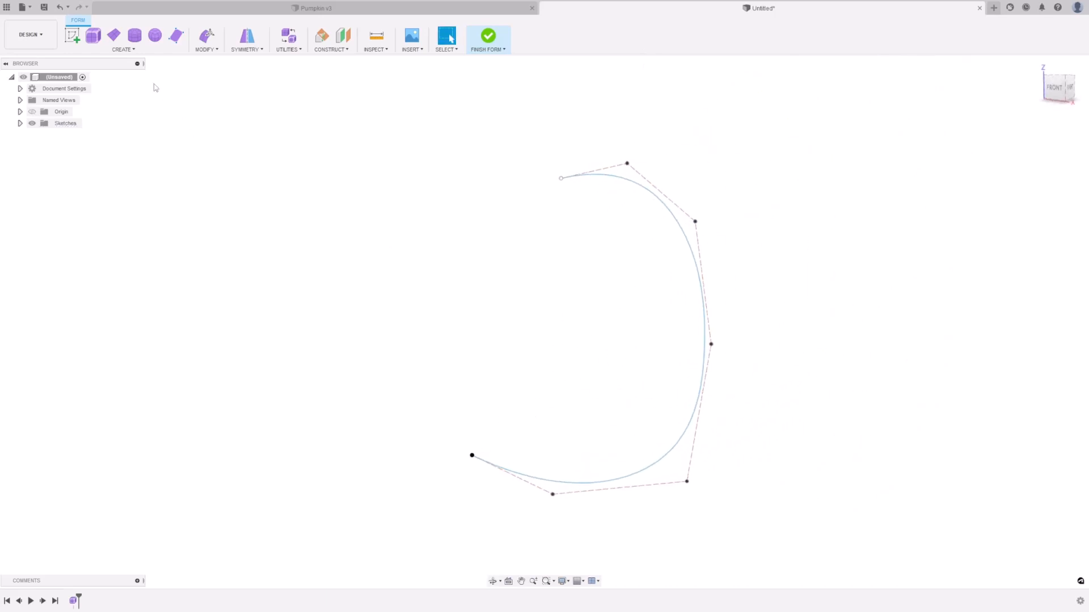
Revolve the spline about the vertical axis with 16 faces and circular symmetry
left_click(123, 40)
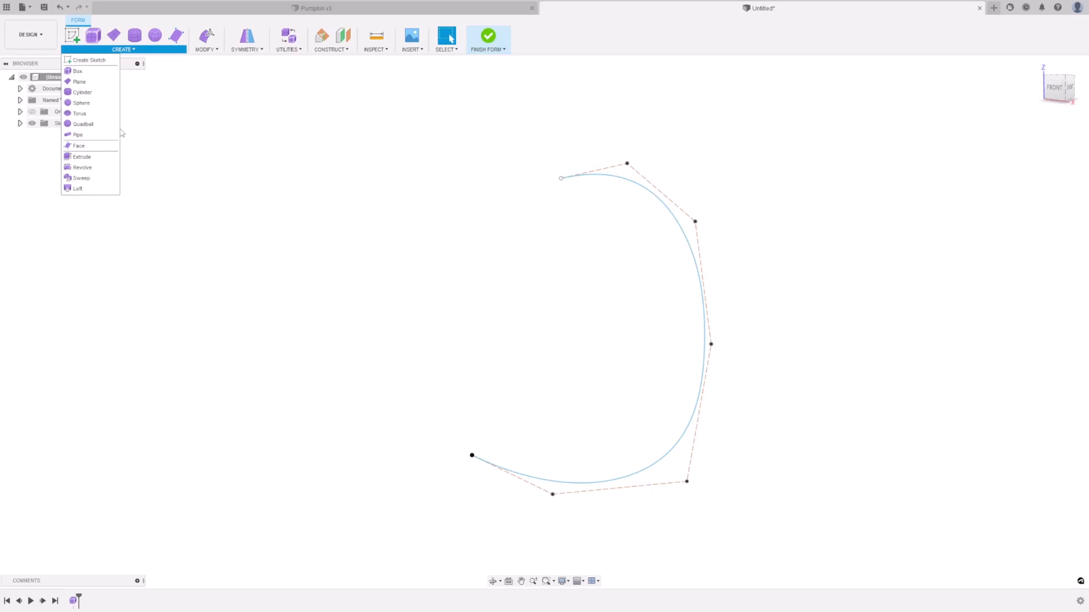
left_click(81, 167)
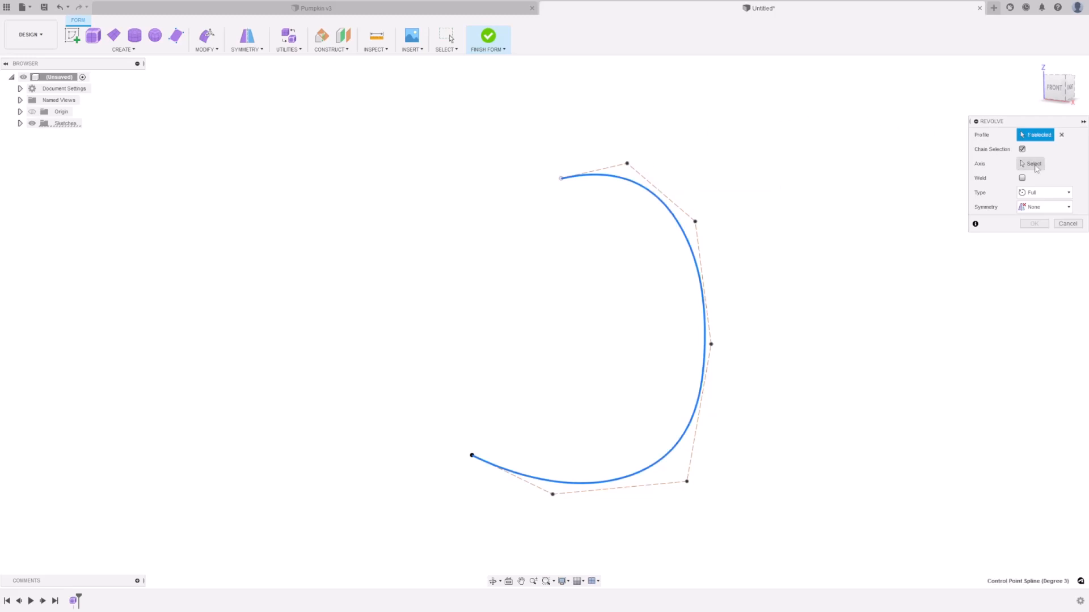
left_click(1033, 163)
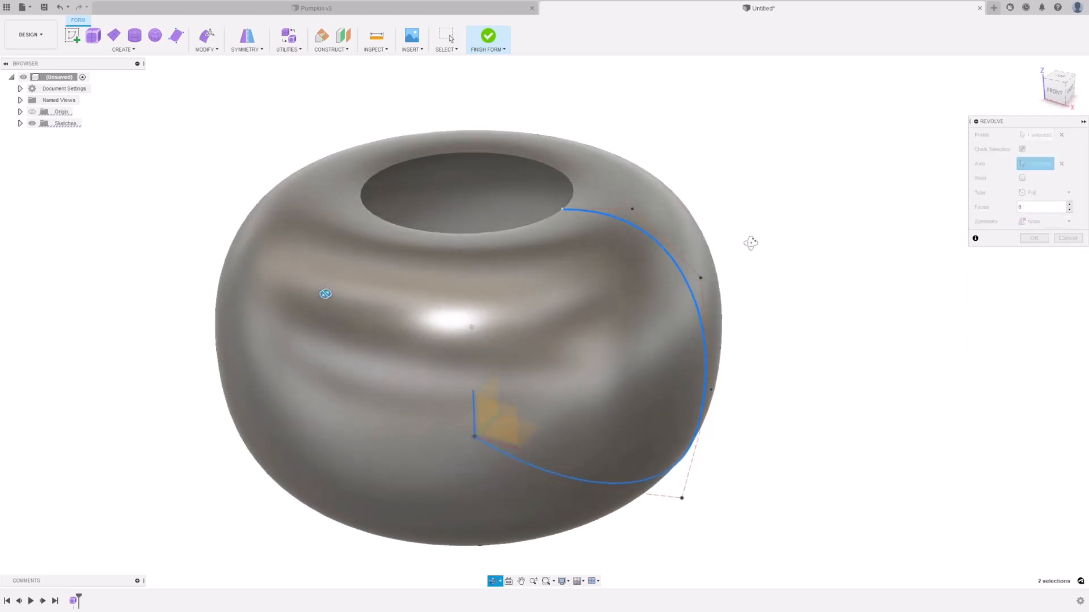
left_click(1035, 163)
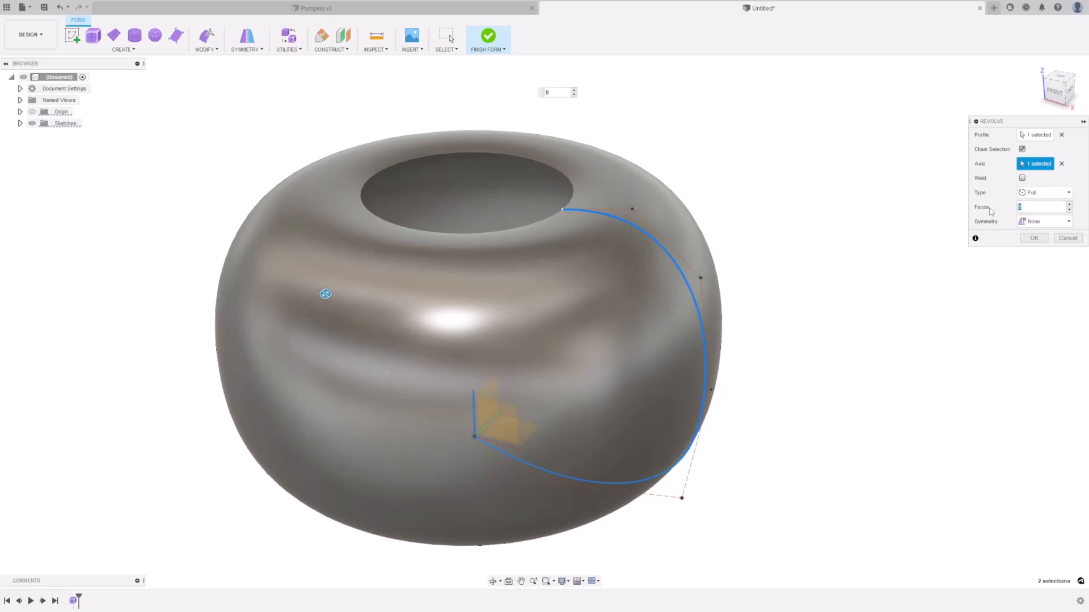
type("16")
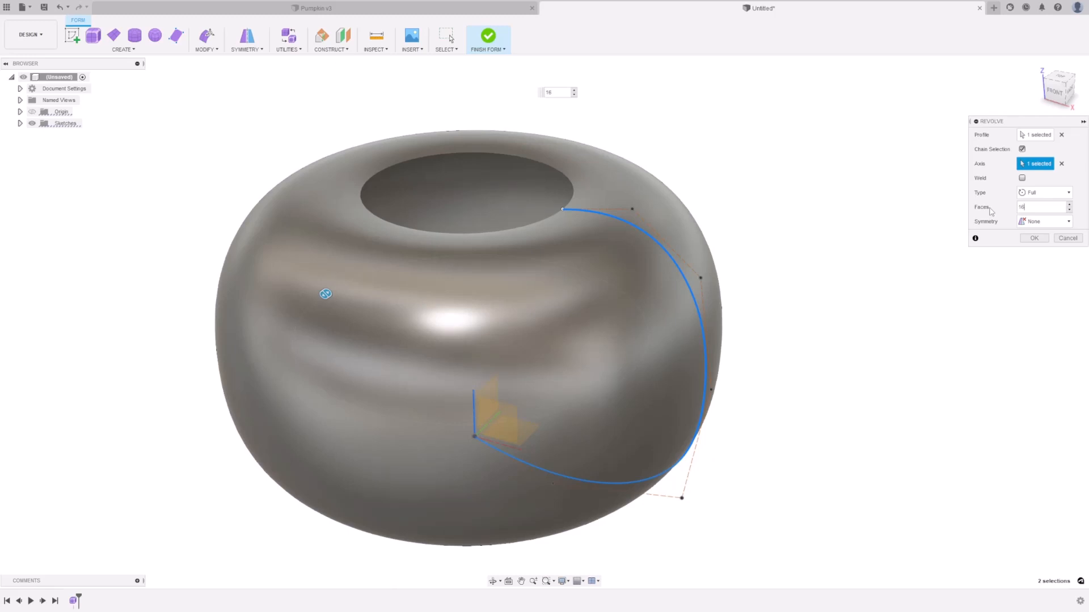
left_click(1044, 220)
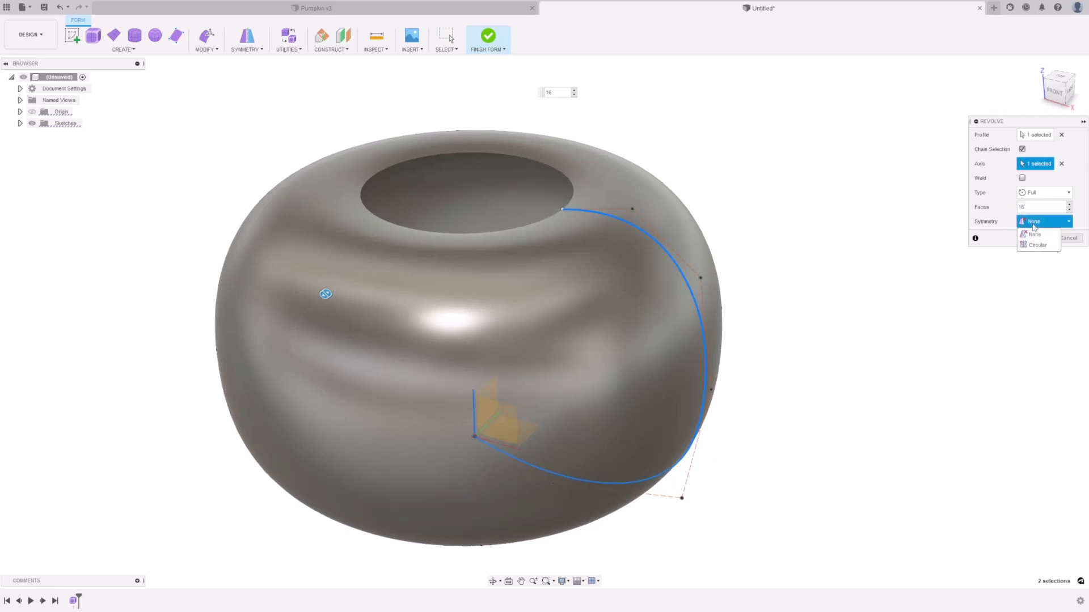
left_click(1037, 244)
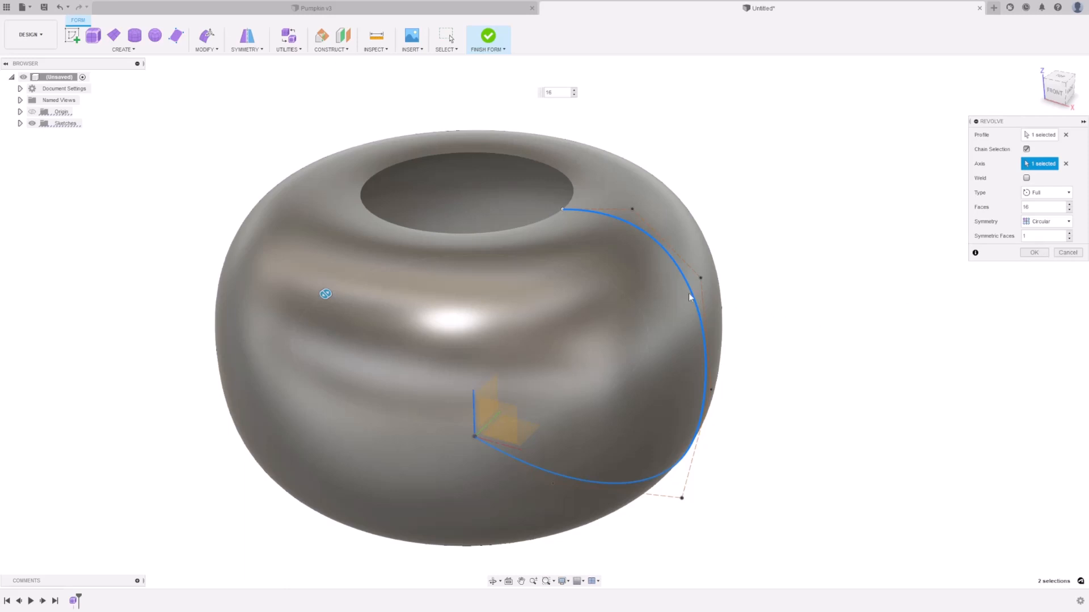
mouse_move(449, 249)
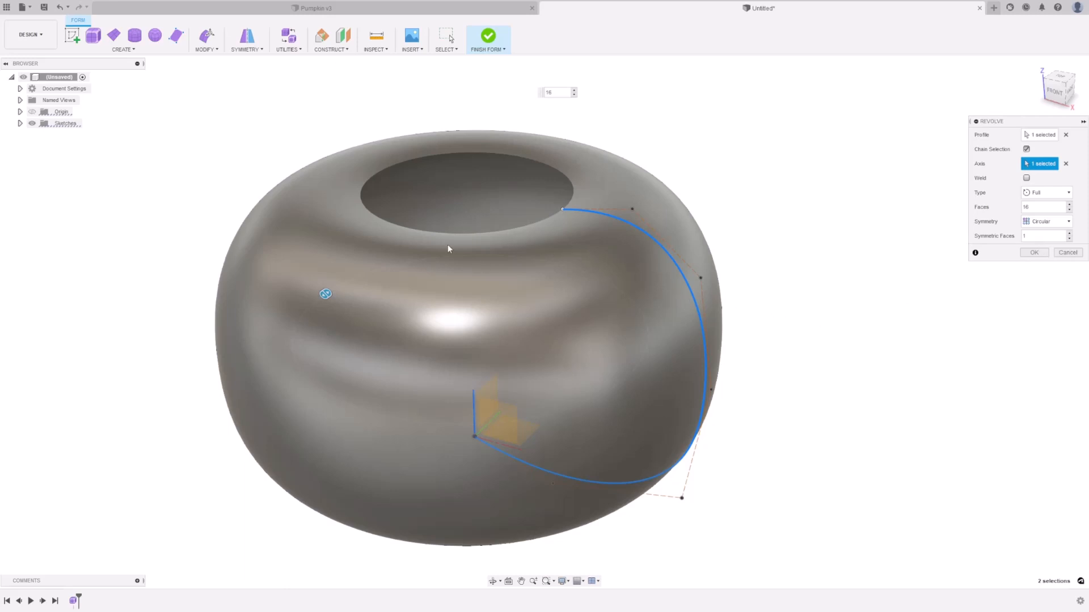
mouse_move(563, 582)
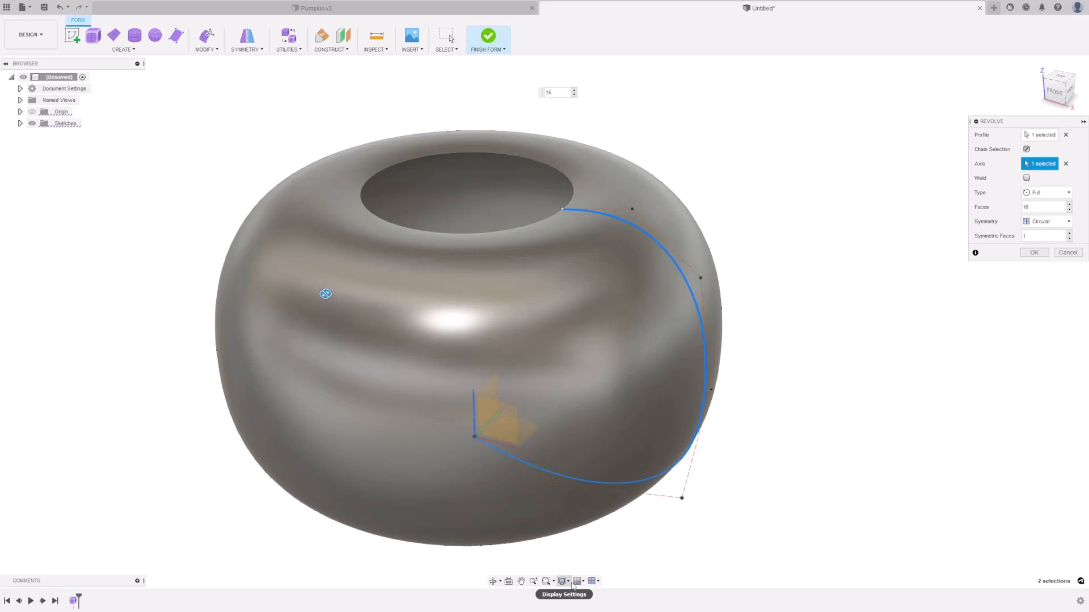
Show the body shaded with visible edges only and confirm the revolve
left_click(563, 581)
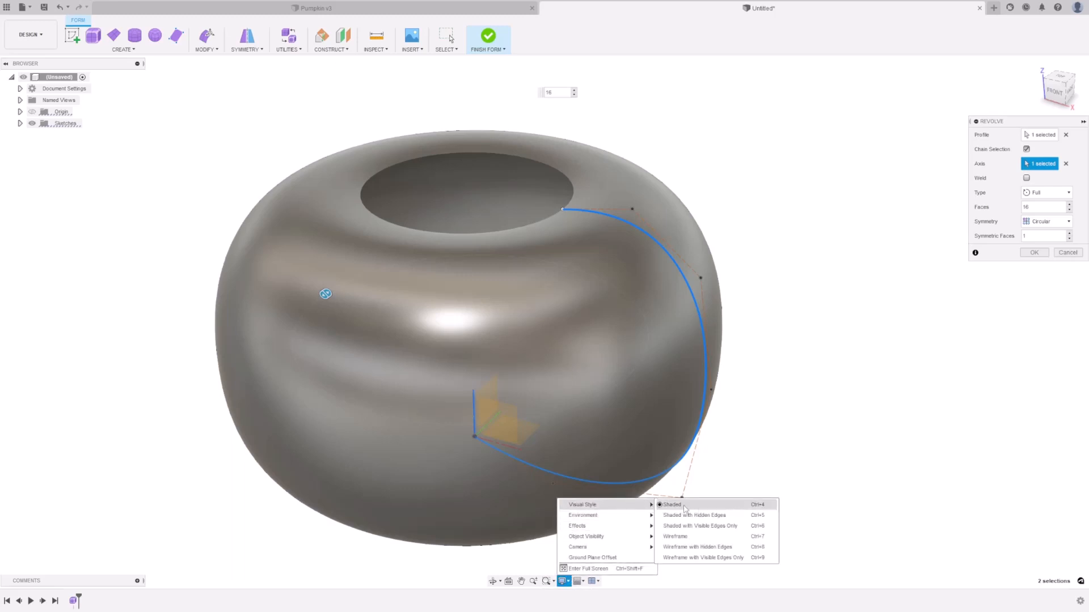
mouse_move(689, 525)
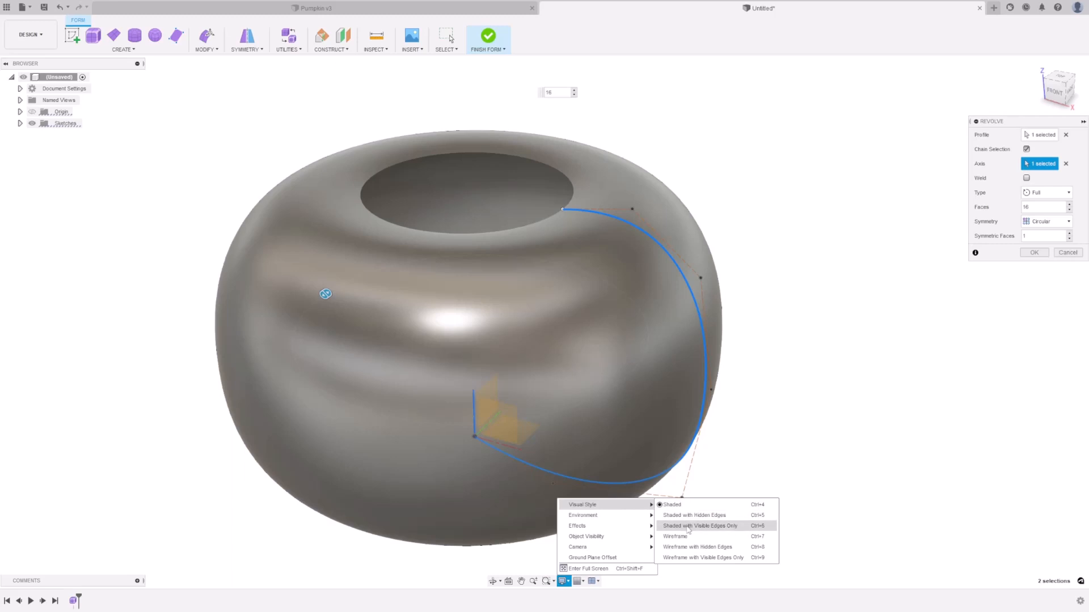
left_click(699, 525)
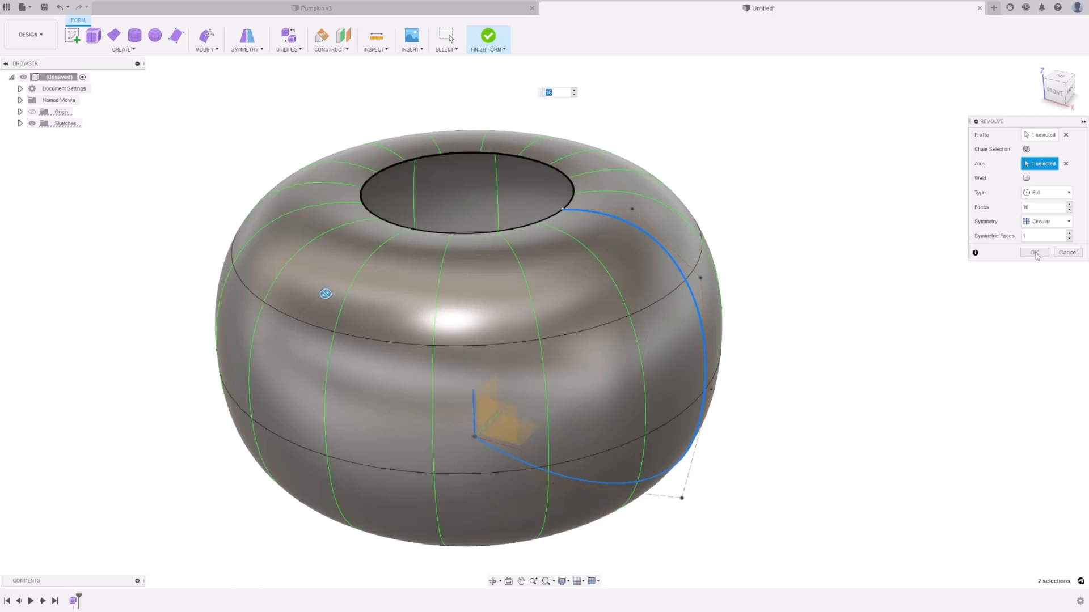
left_click(1034, 252)
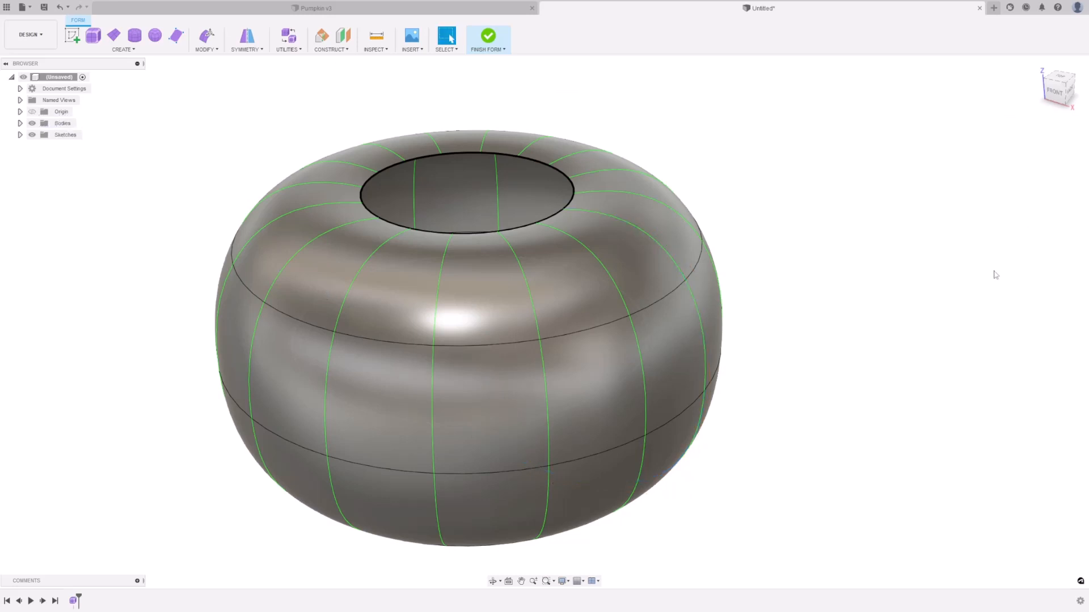
Scale down the top opening's edge loop and pull it upward into a narrow stalk
left_click_drag(996, 275, 849, 348)
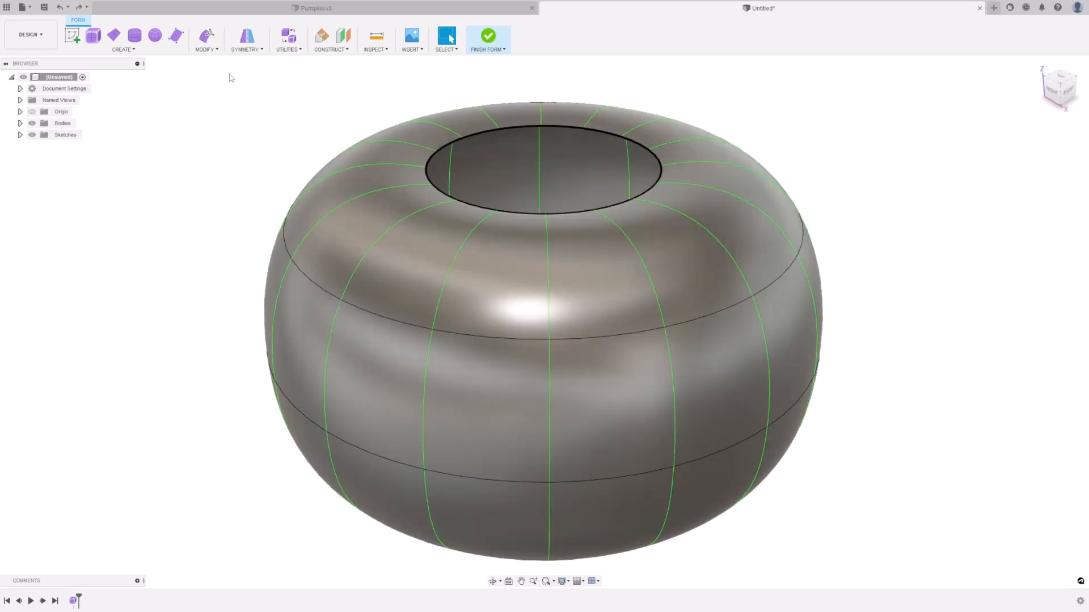
mouse_move(243, 99)
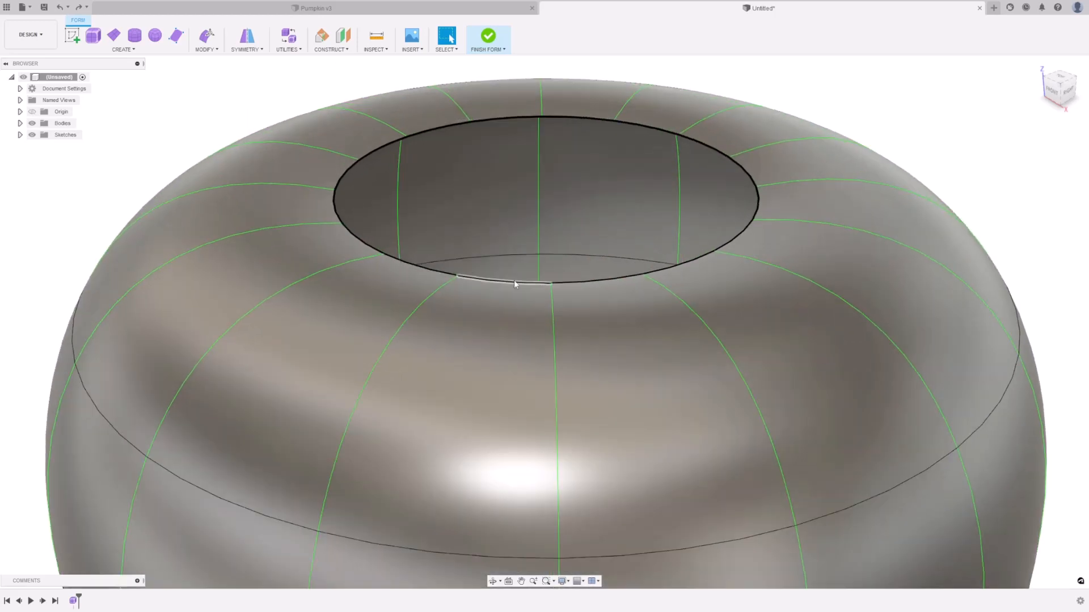
left_click(517, 284)
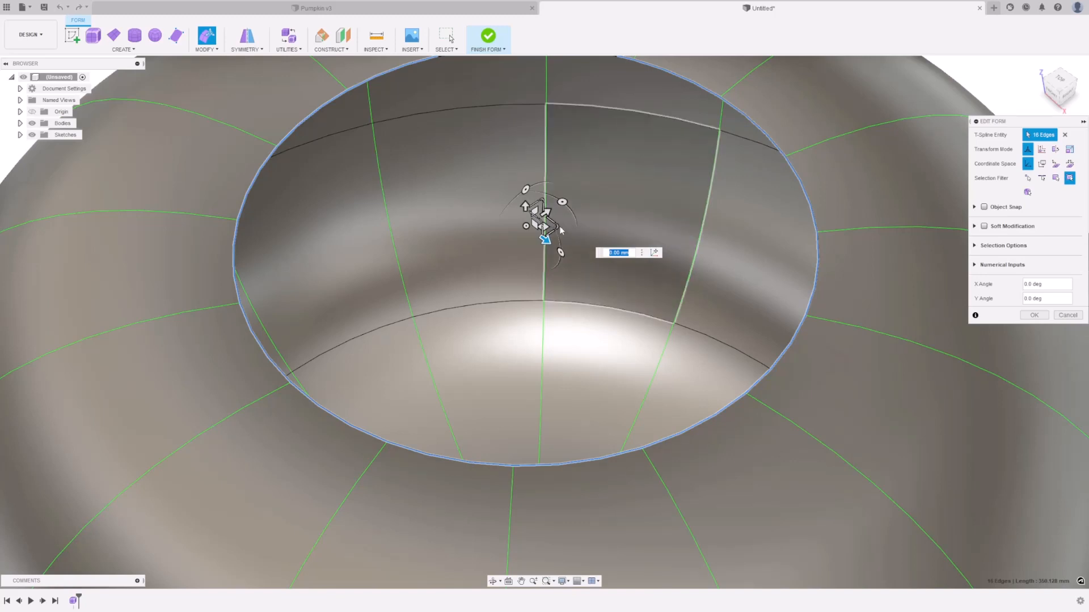
mouse_move(556, 228)
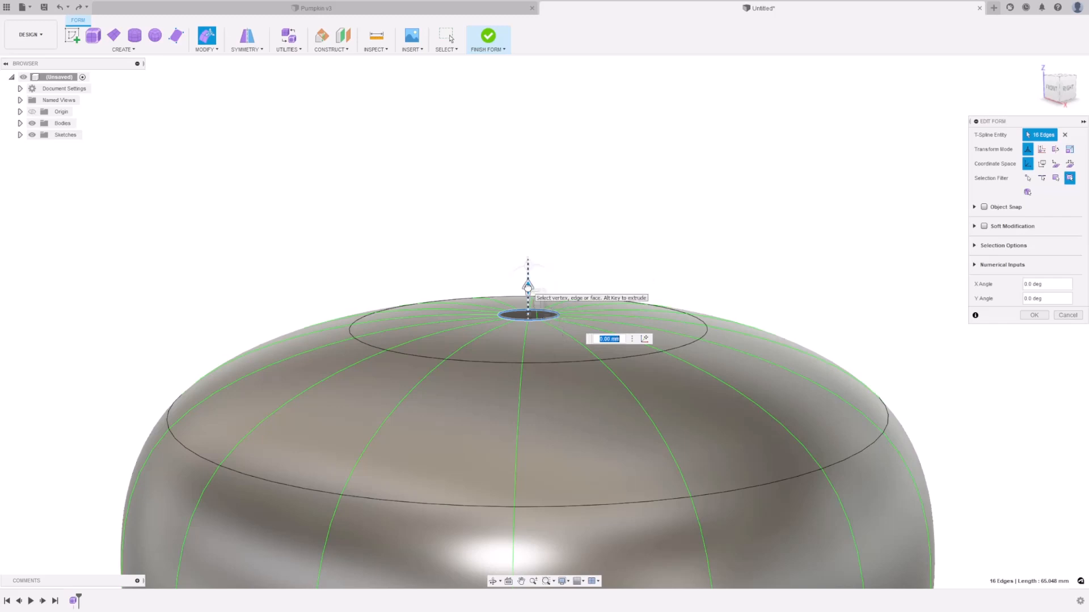
left_click_drag(528, 285, 528, 152)
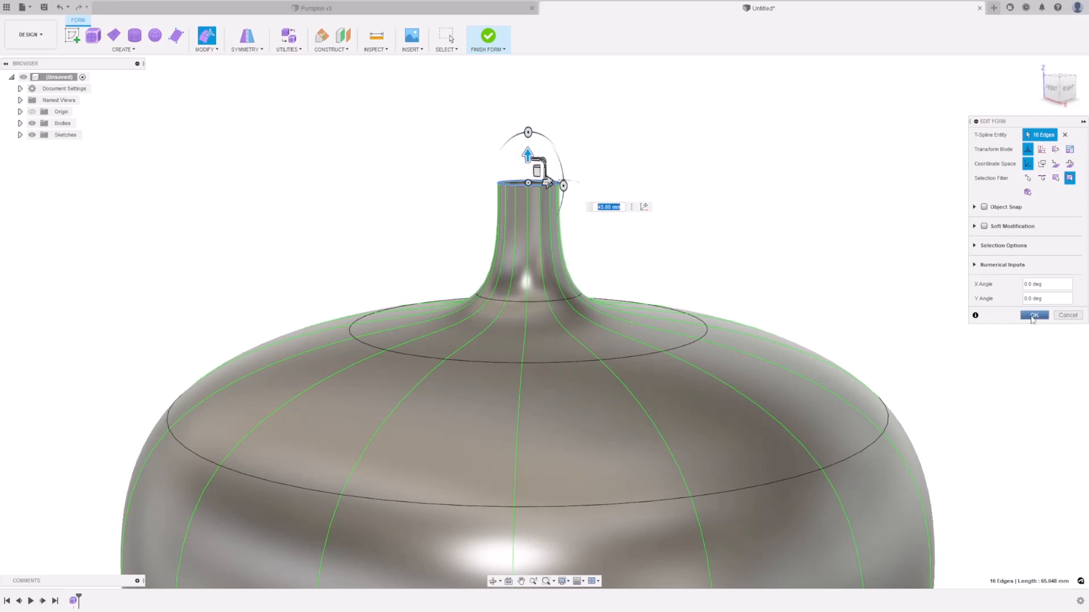
left_click(1034, 315)
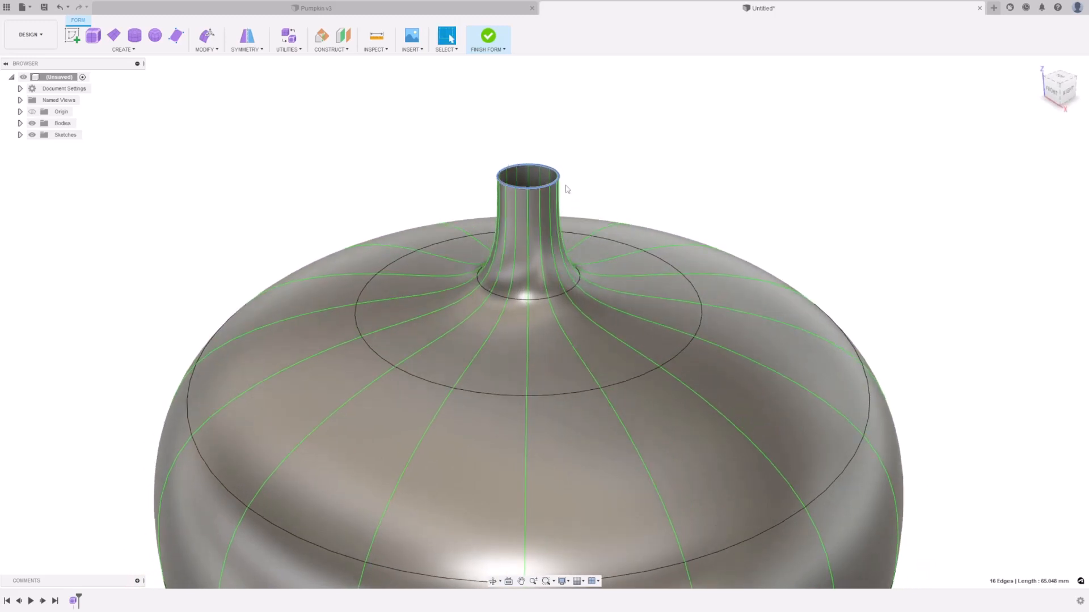
Fill the stalk's open top in Collapse mode to form a rounded tip
left_click(205, 38)
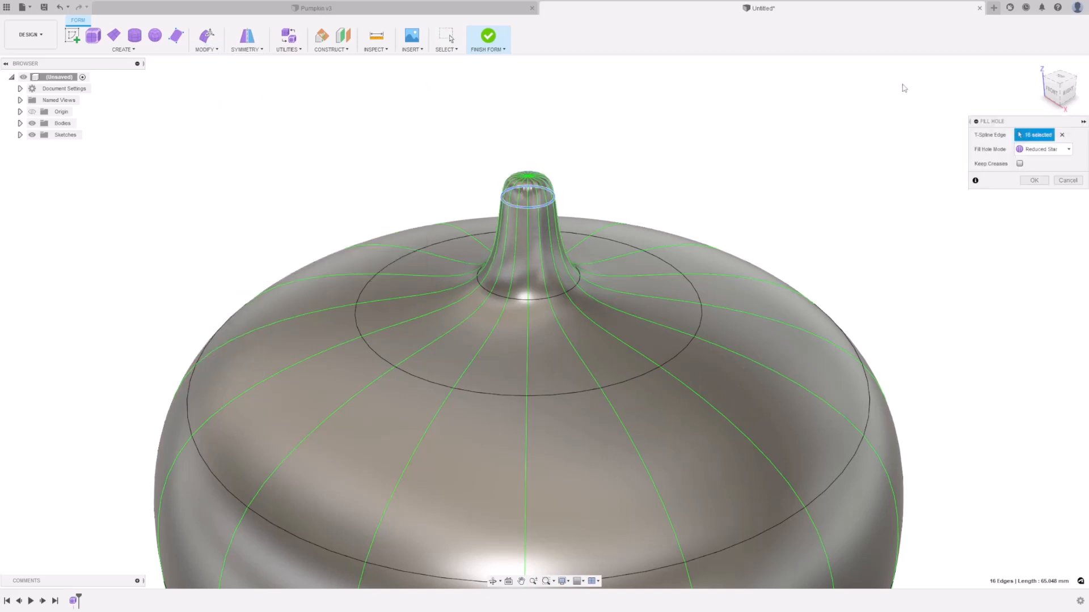
left_click(1044, 149)
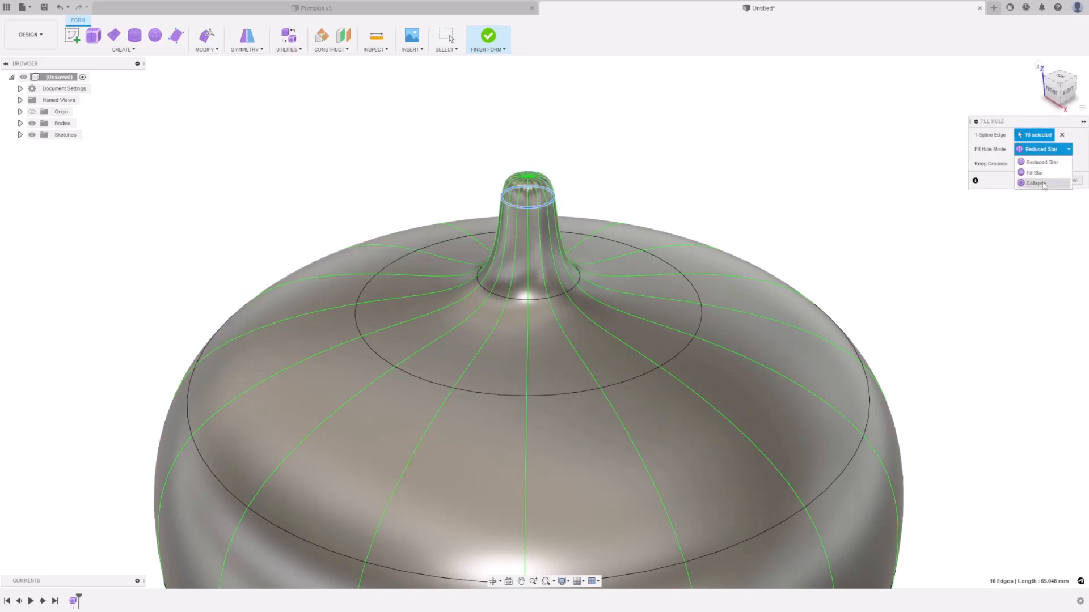
left_click(1037, 183)
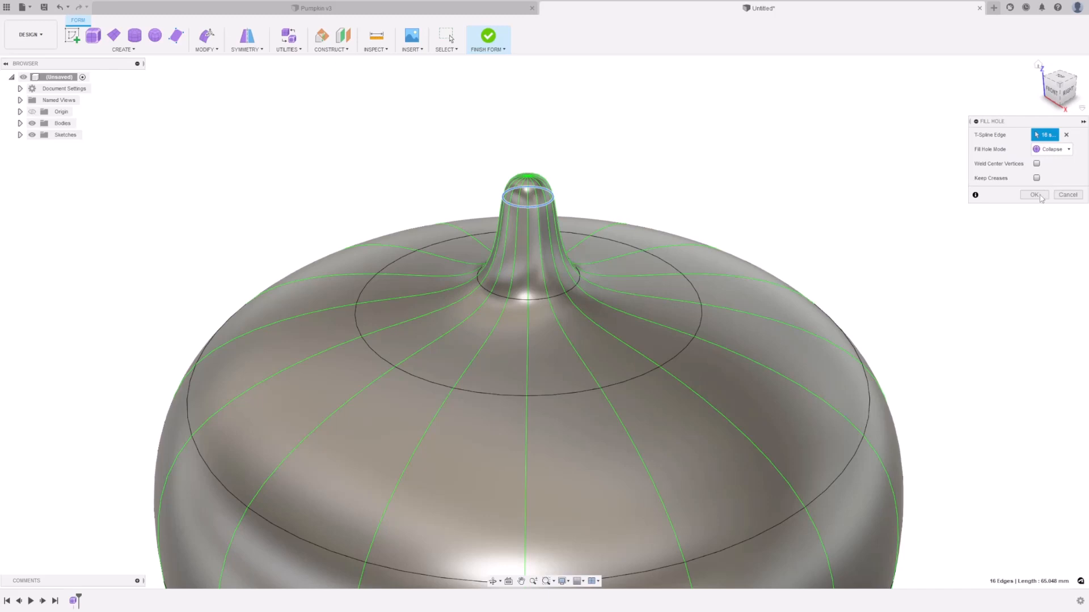
left_click(1034, 195)
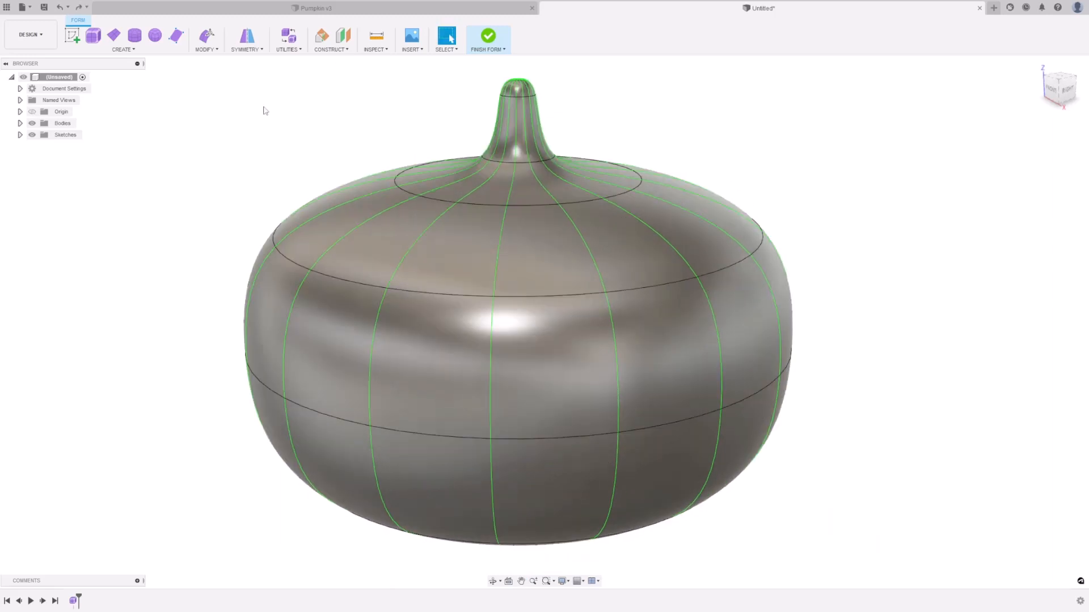
mouse_move(273, 109)
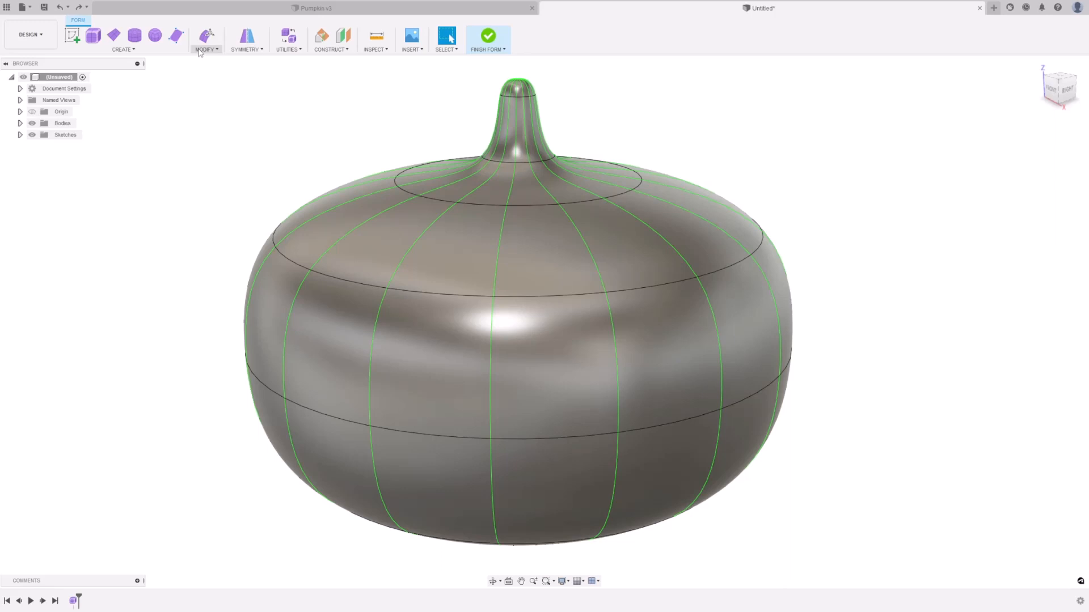
Insert edges at about 0.233 beside the vertical body edges in Exact mode
left_click(205, 38)
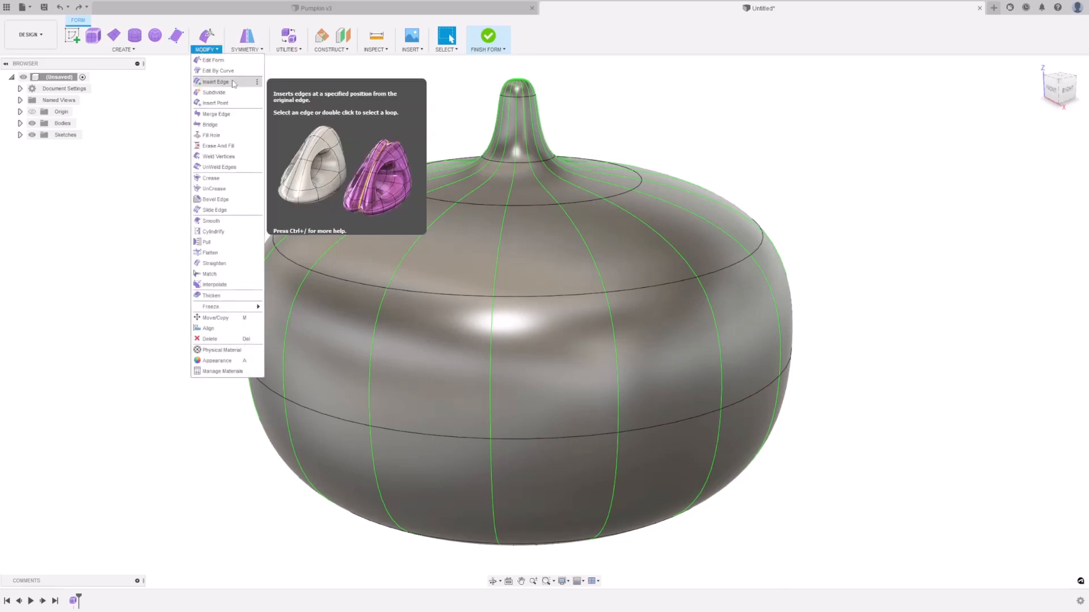
left_click(216, 81)
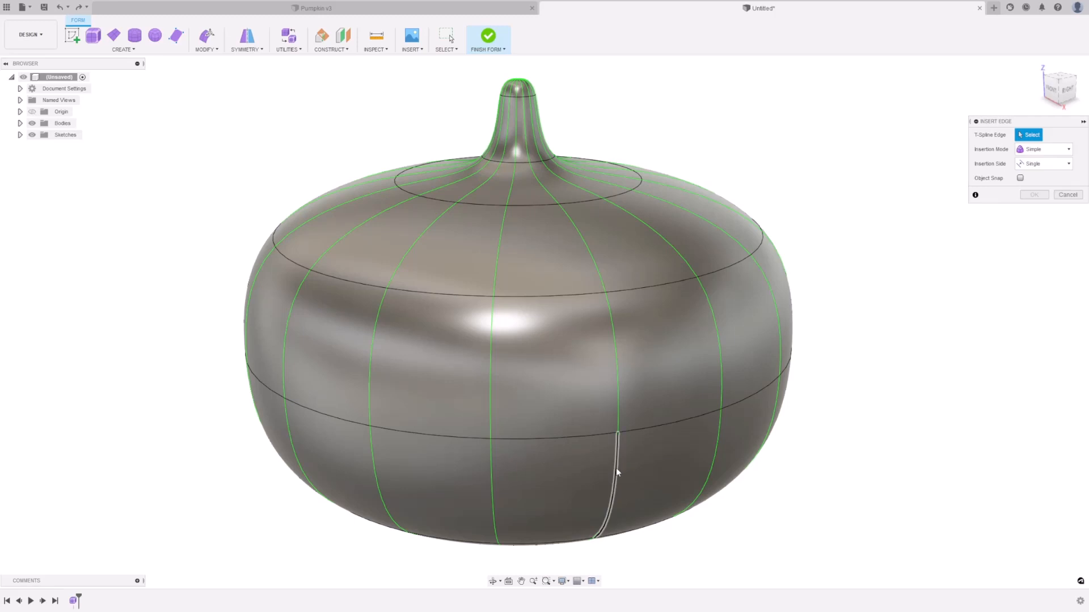
left_click(617, 417)
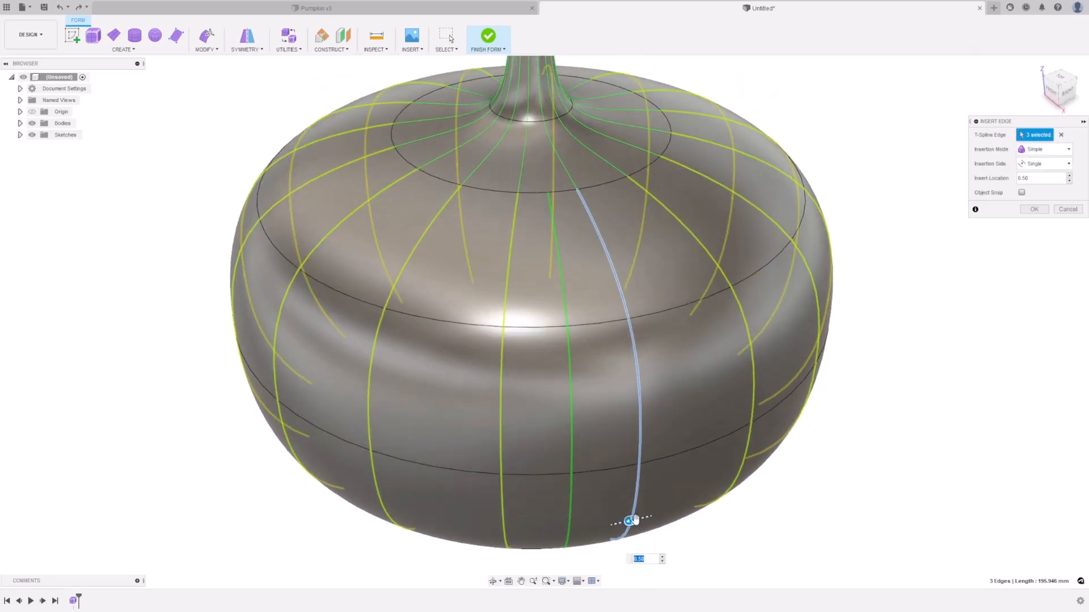
left_click_drag(629, 520, 630, 520)
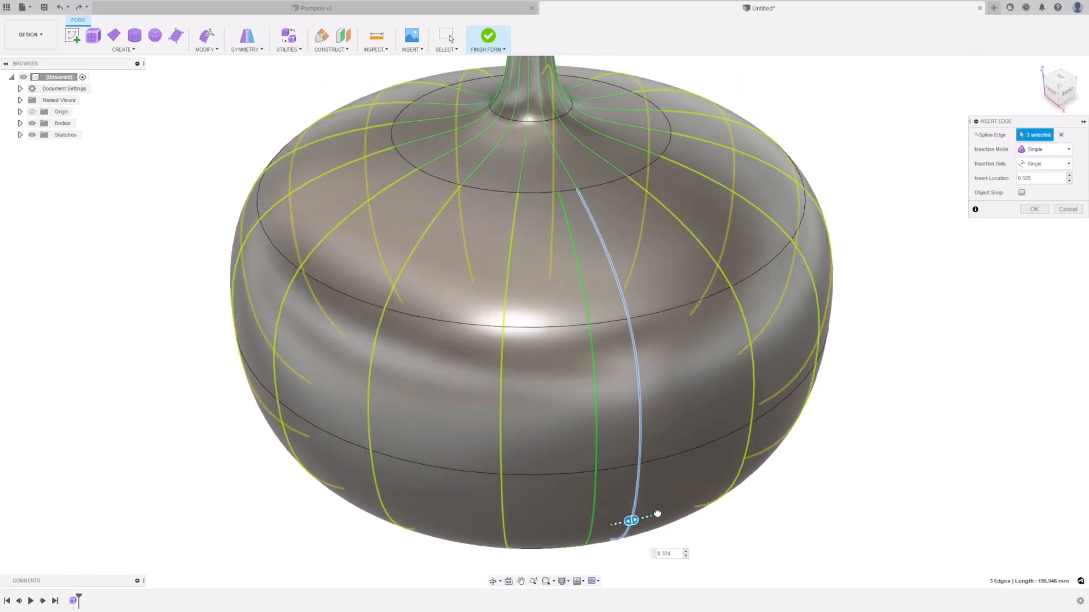
left_click_drag(632, 520, 667, 513)
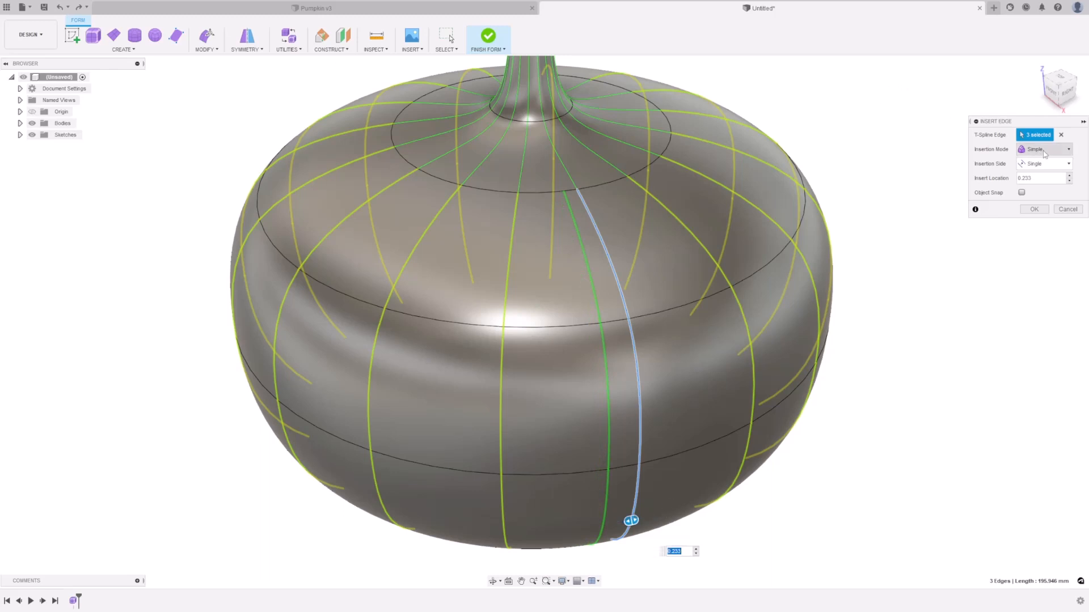
left_click(1045, 148)
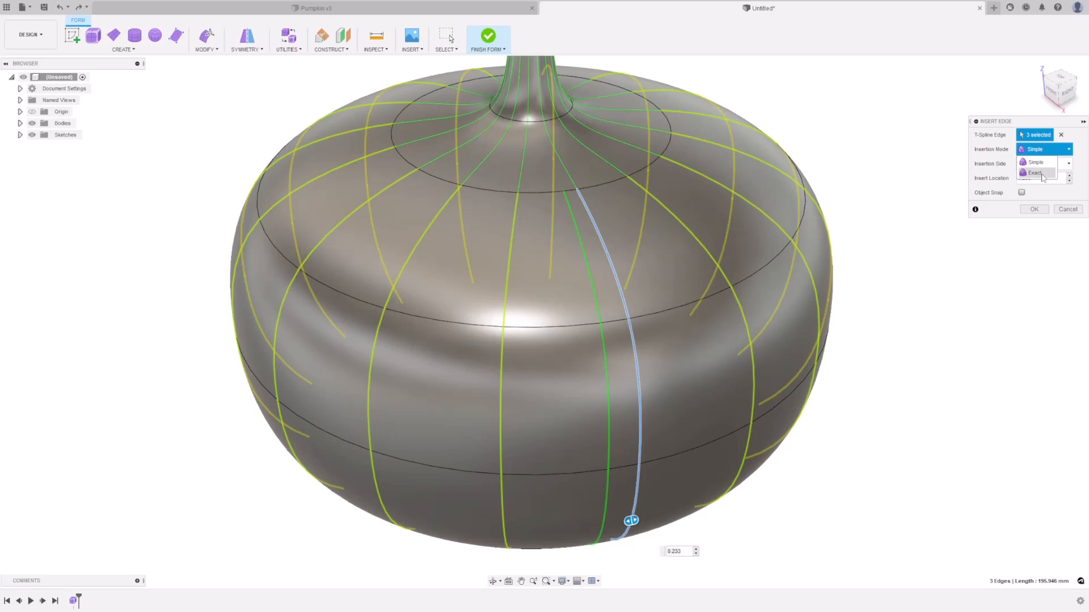
left_click(1038, 172)
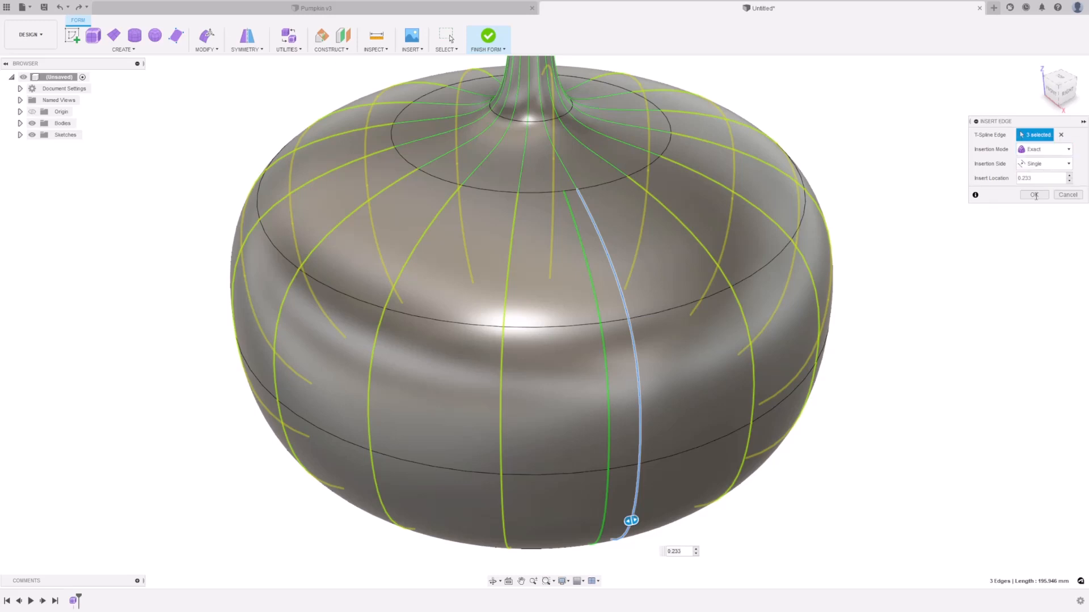
left_click(1034, 195)
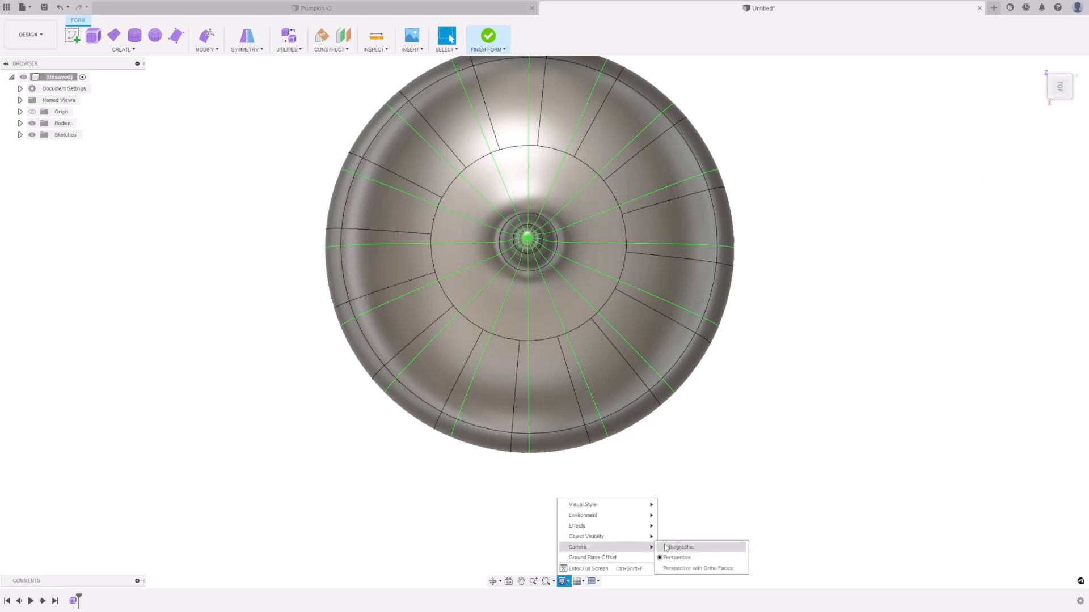
With an orthographic camera, push the selected vertical edges inward to form ribbed grooves
left_click(679, 547)
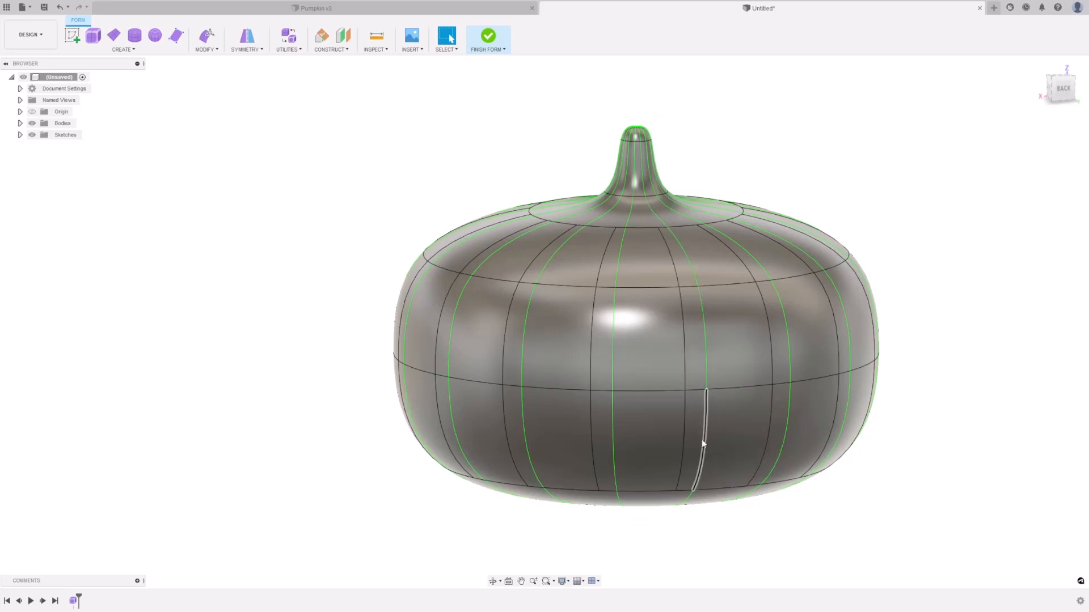
left_click_drag(701, 445, 686, 328)
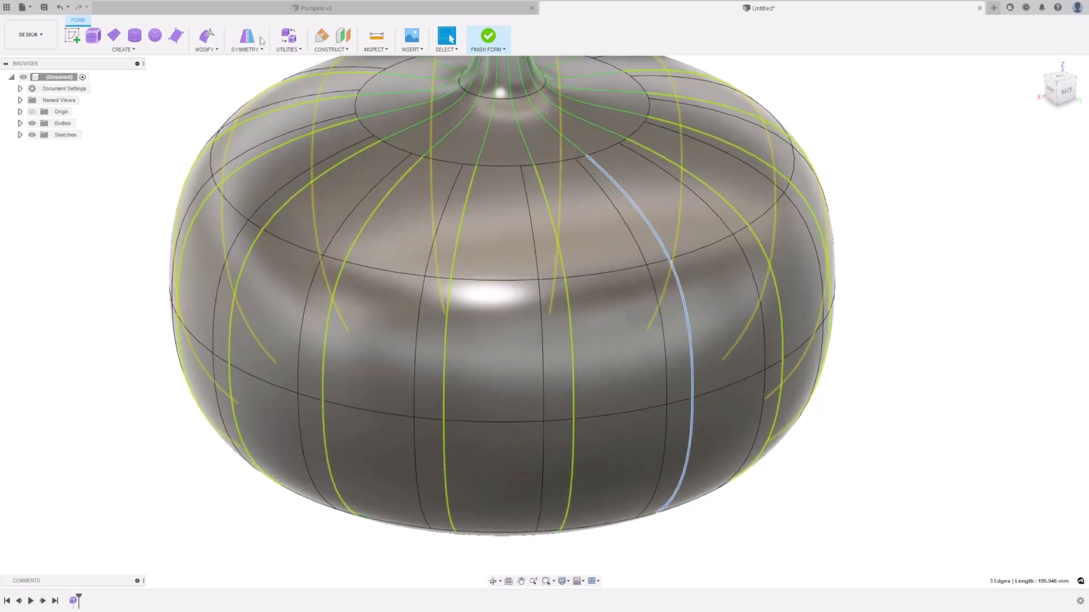
mouse_move(207, 35)
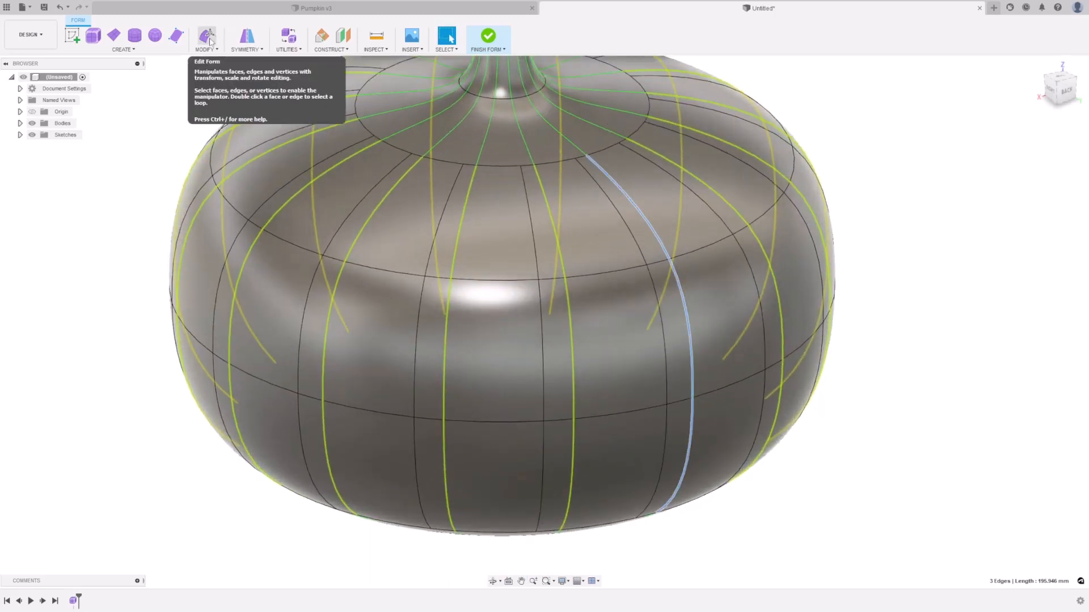
left_click(207, 36)
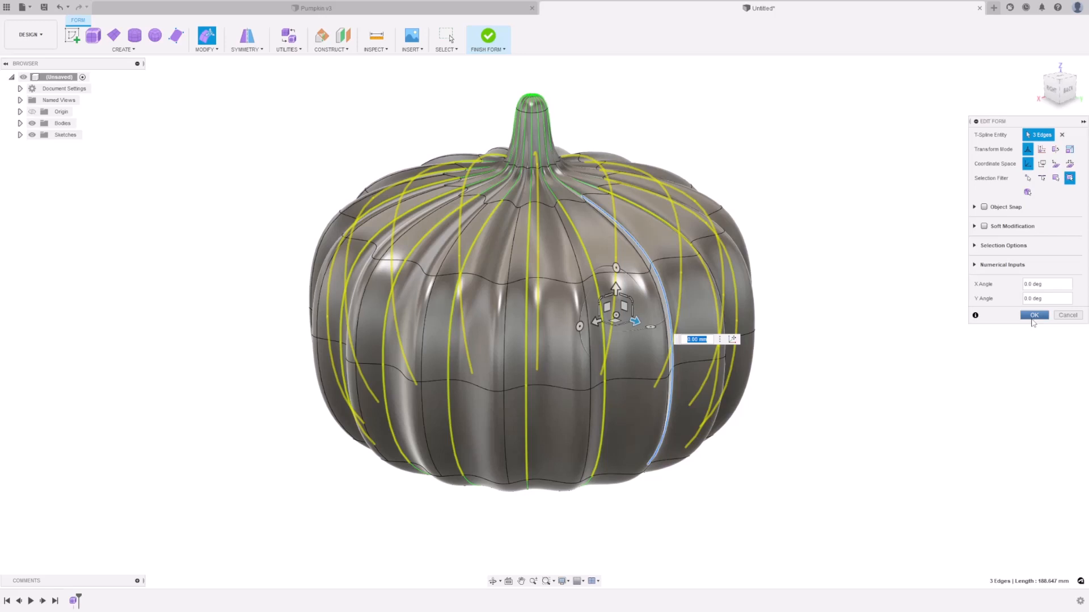
left_click(1034, 316)
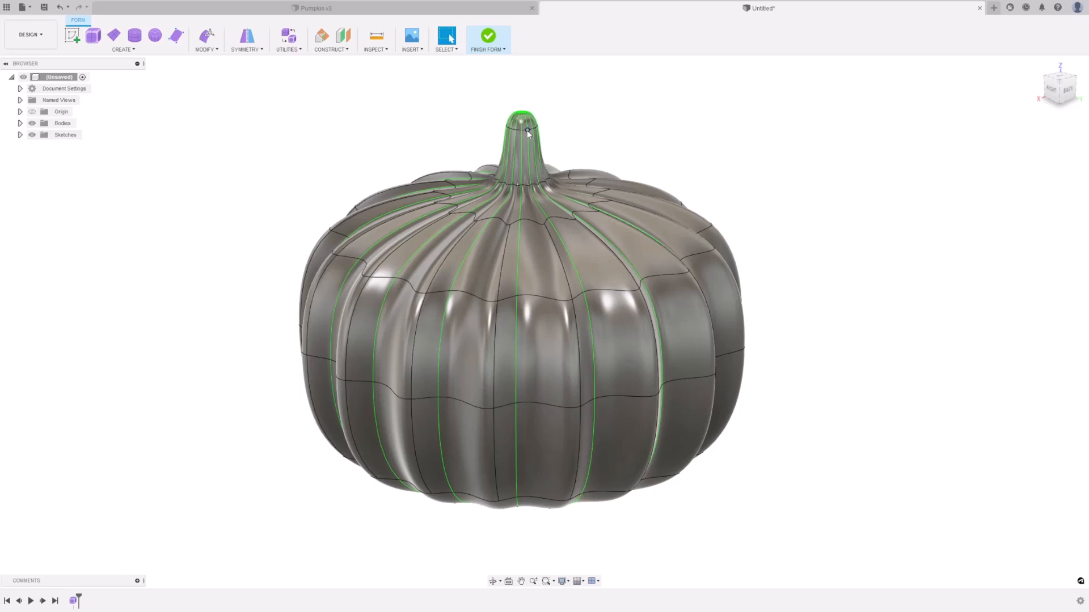
mouse_move(433, 118)
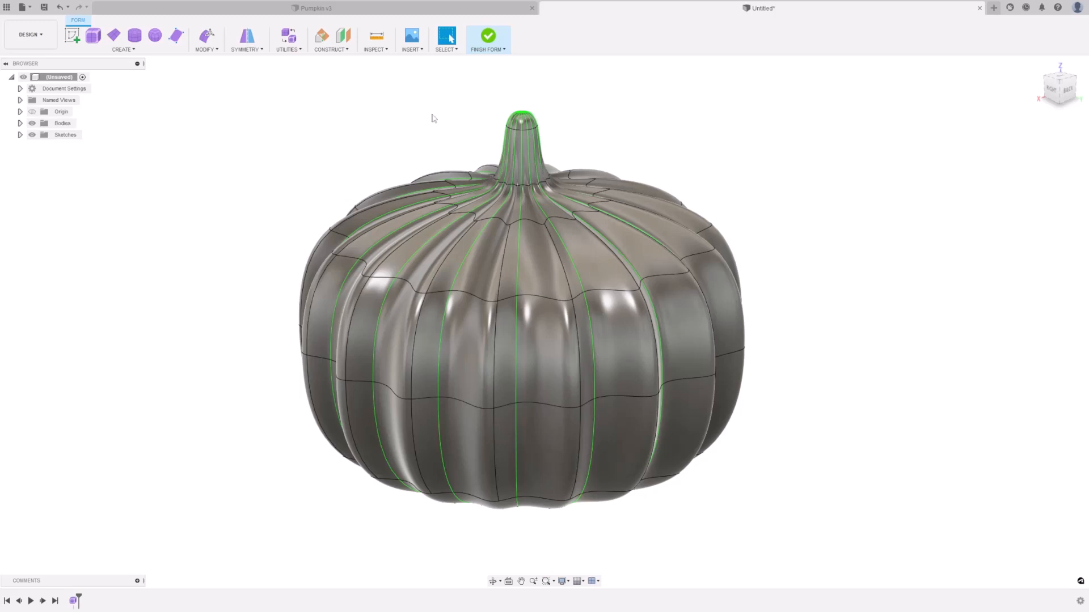
Clear the circular symmetry from the pumpkin T-spline body
left_click(247, 39)
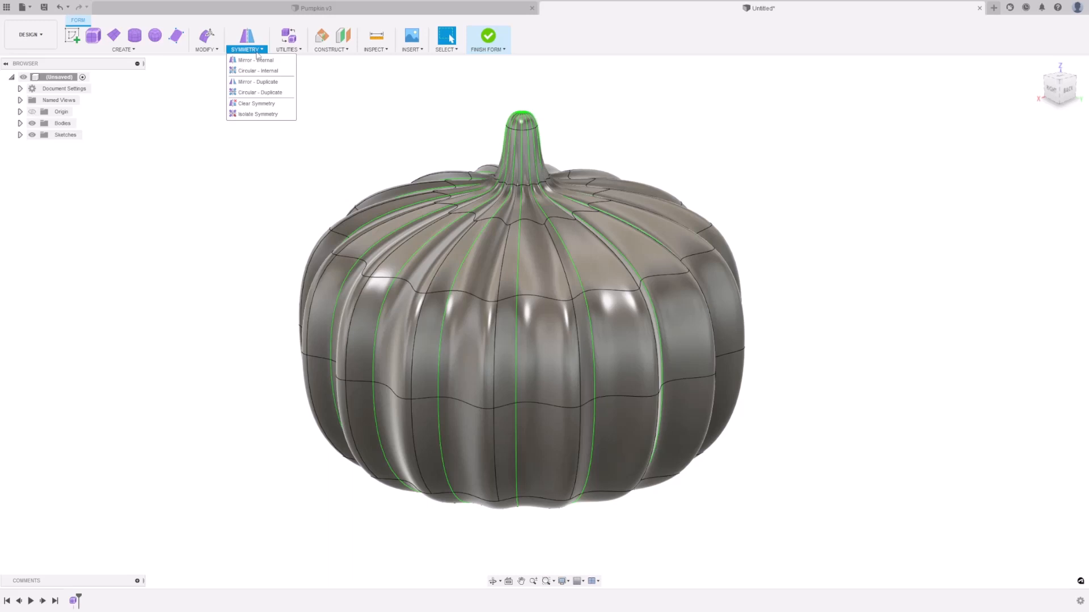
left_click(256, 102)
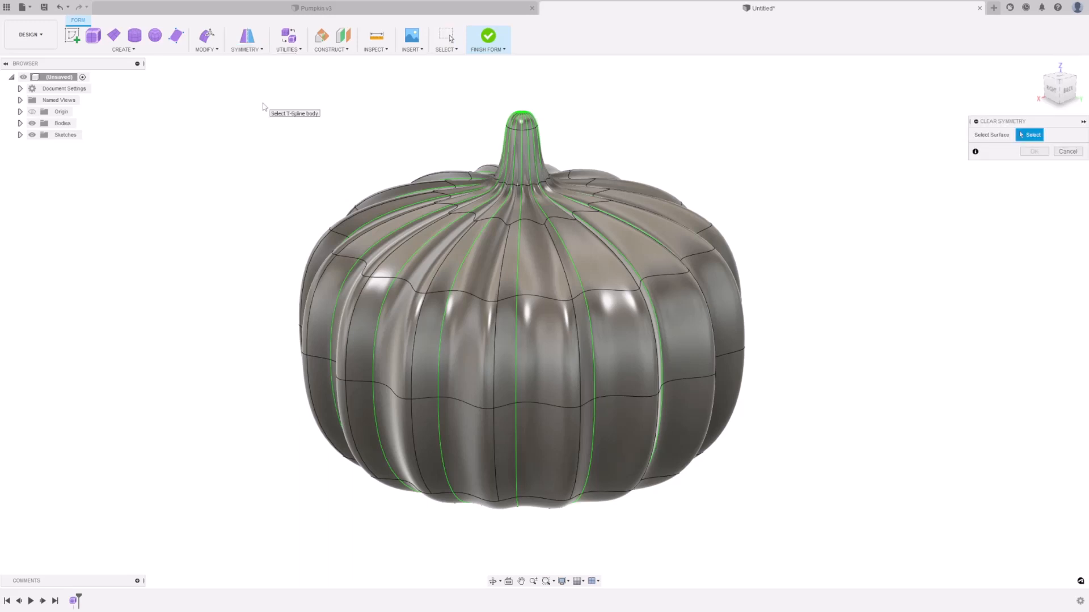
left_click(630, 294)
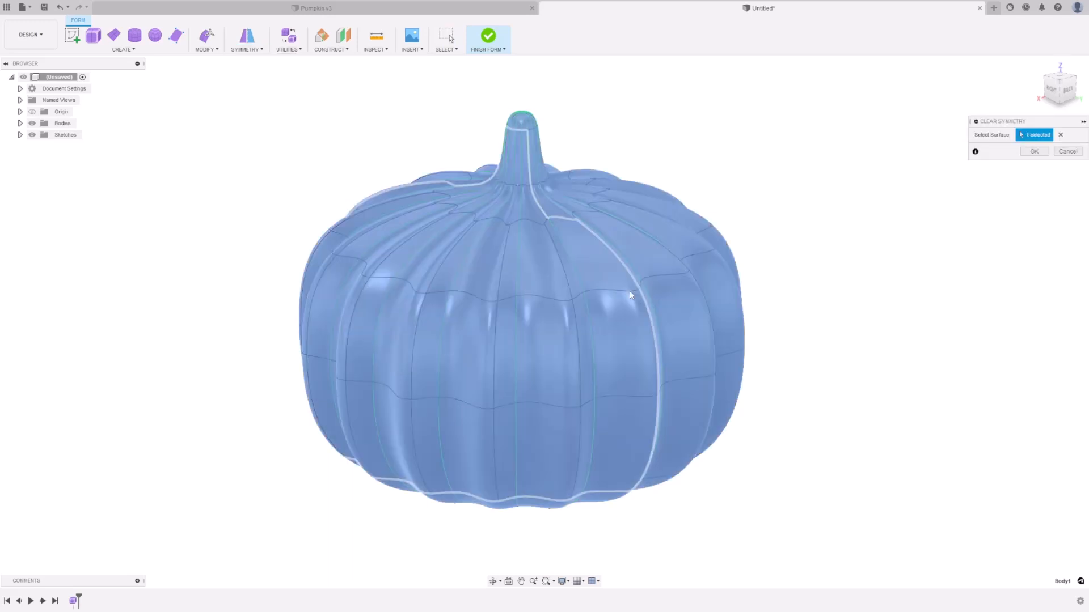
left_click(1034, 151)
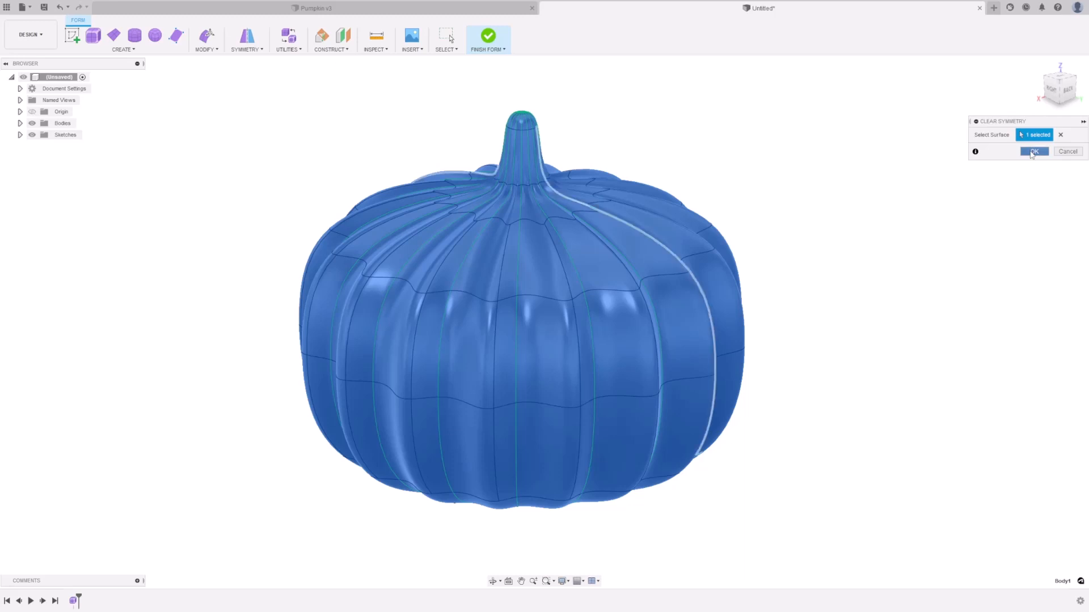
left_click(1034, 152)
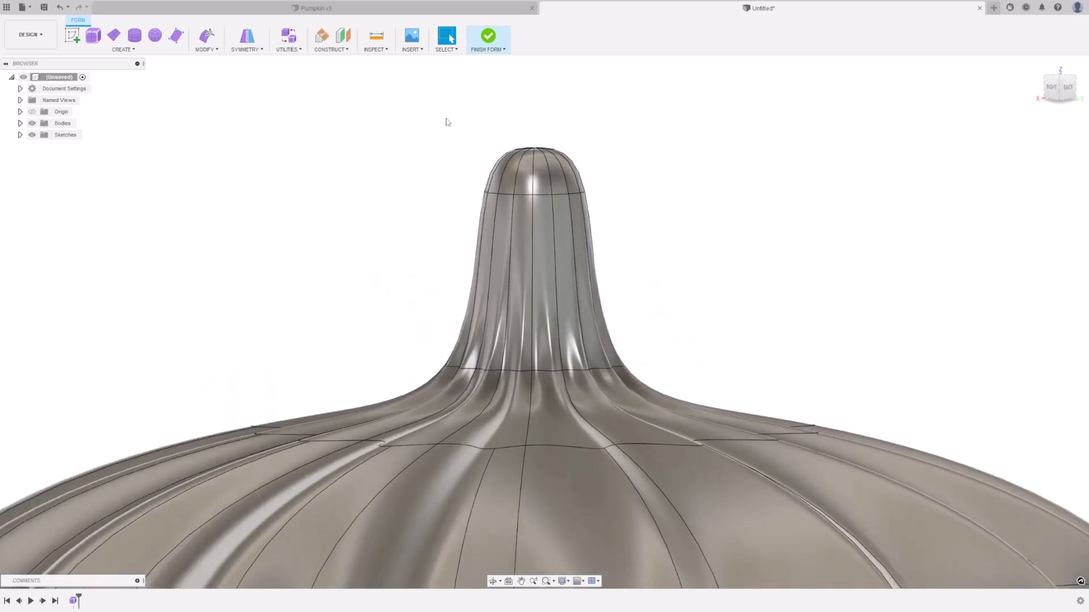
Tilt the stalk tip face ring 25 degrees and finish the form
left_click(535, 170)
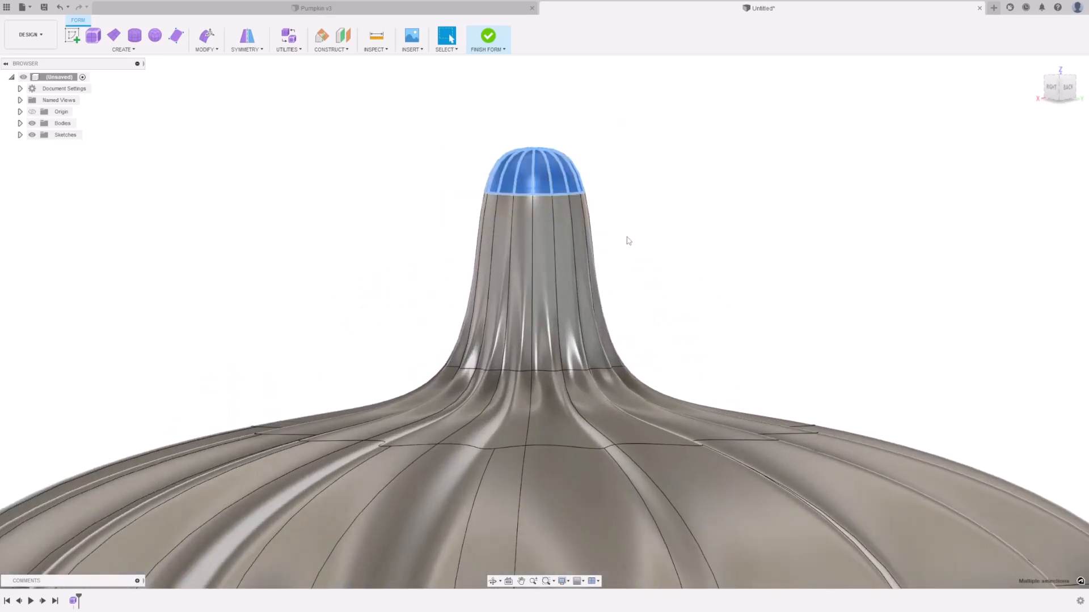
mouse_move(206, 36)
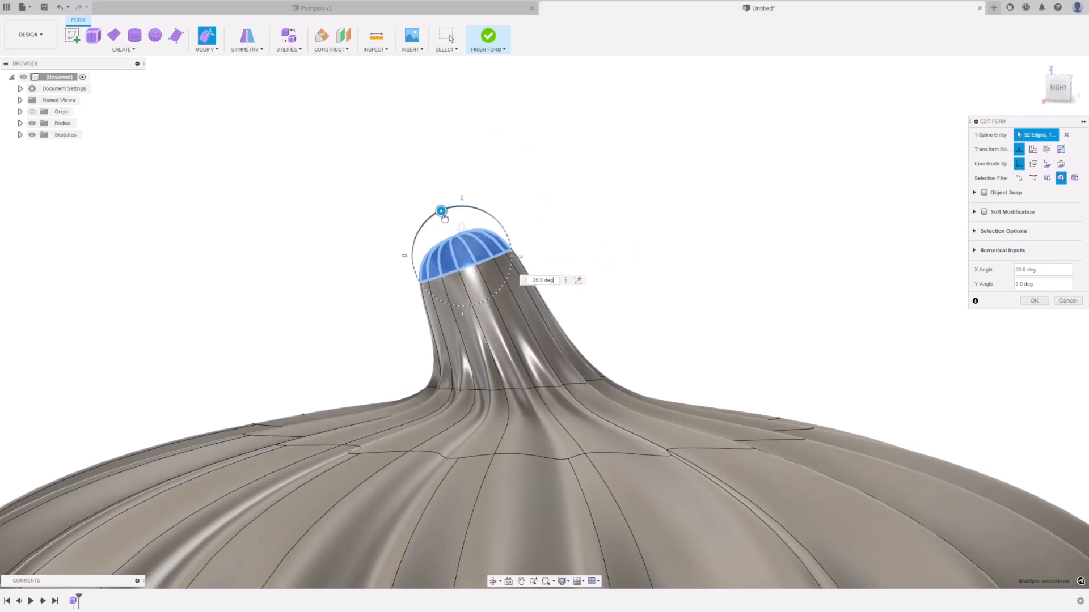
left_click(1034, 301)
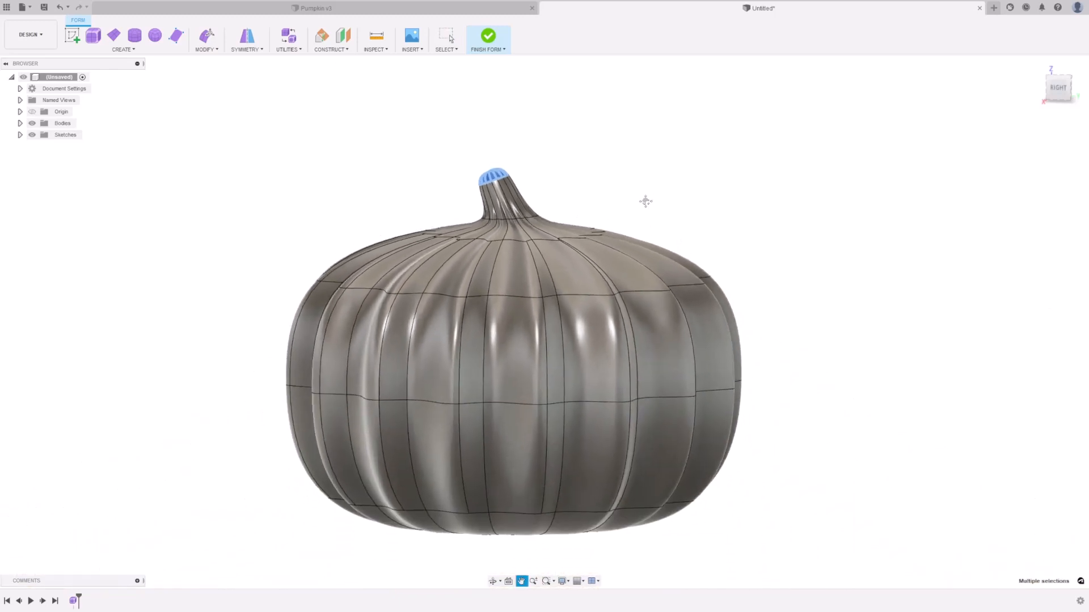
left_click_drag(646, 201, 523, 63)
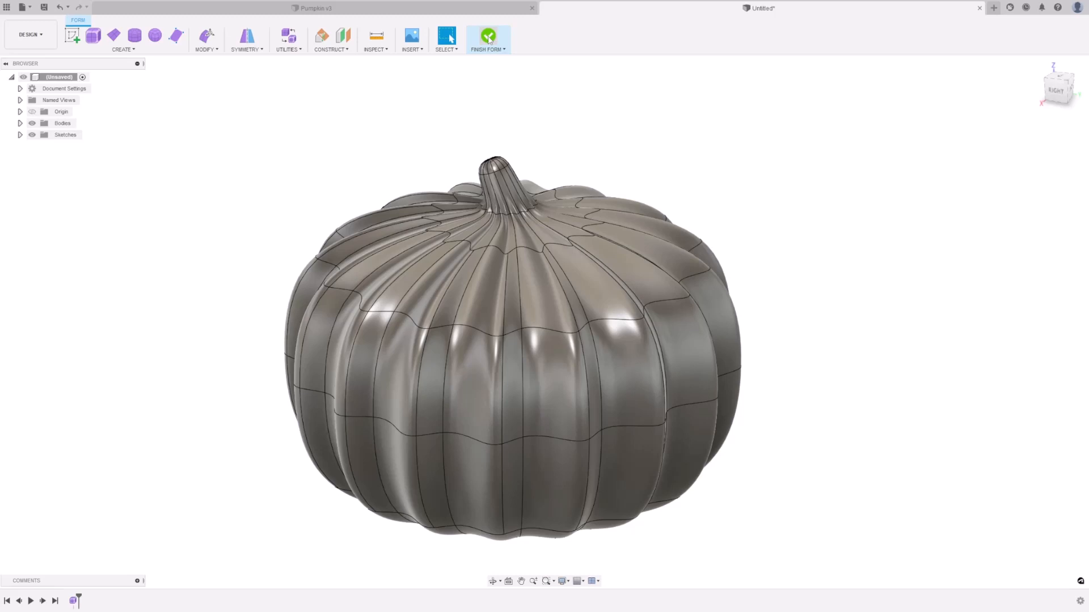
left_click(488, 38)
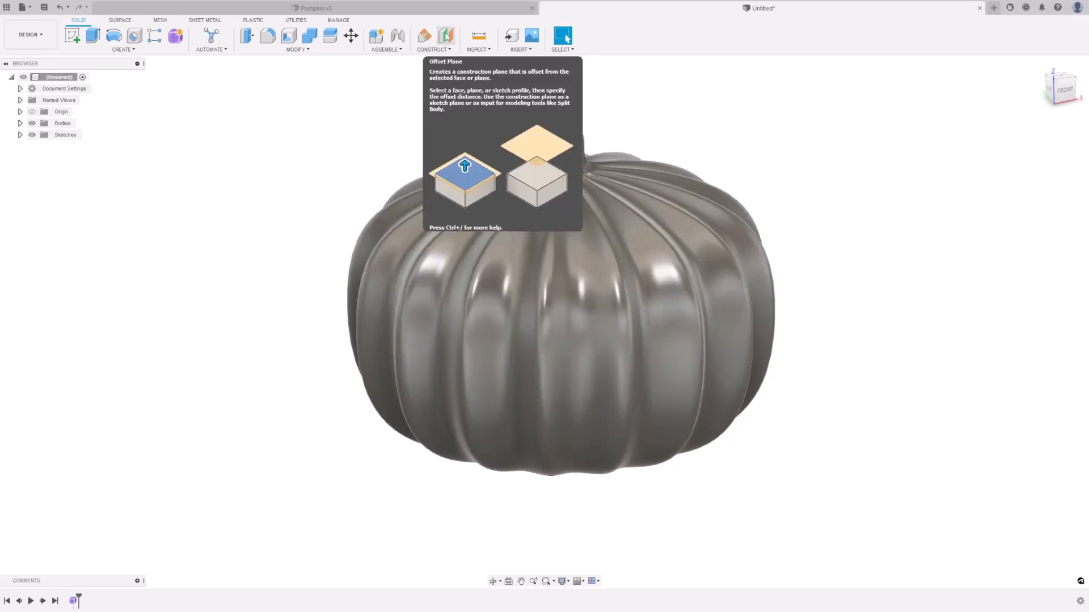
Offset a construction plane -130 mm from the YZ origin plane
left_click(445, 35)
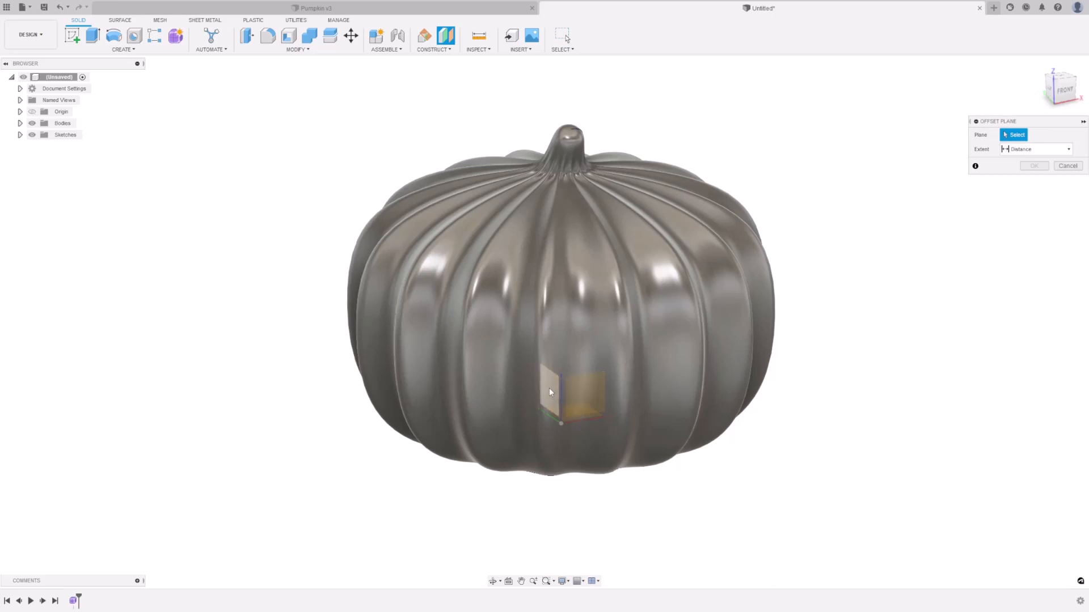
left_click(552, 389)
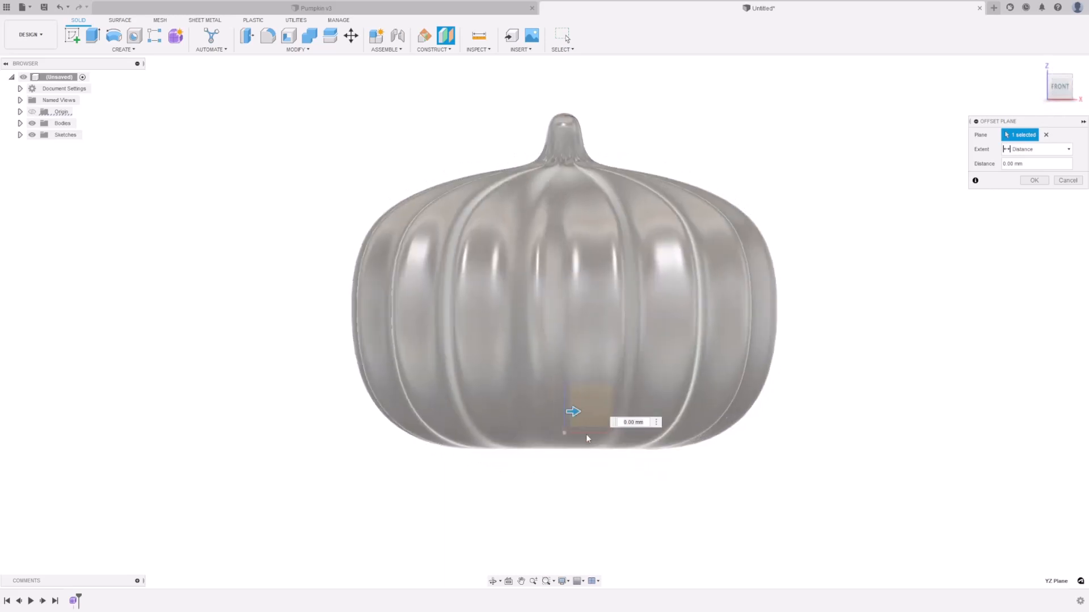
left_click_drag(573, 411, 408, 411)
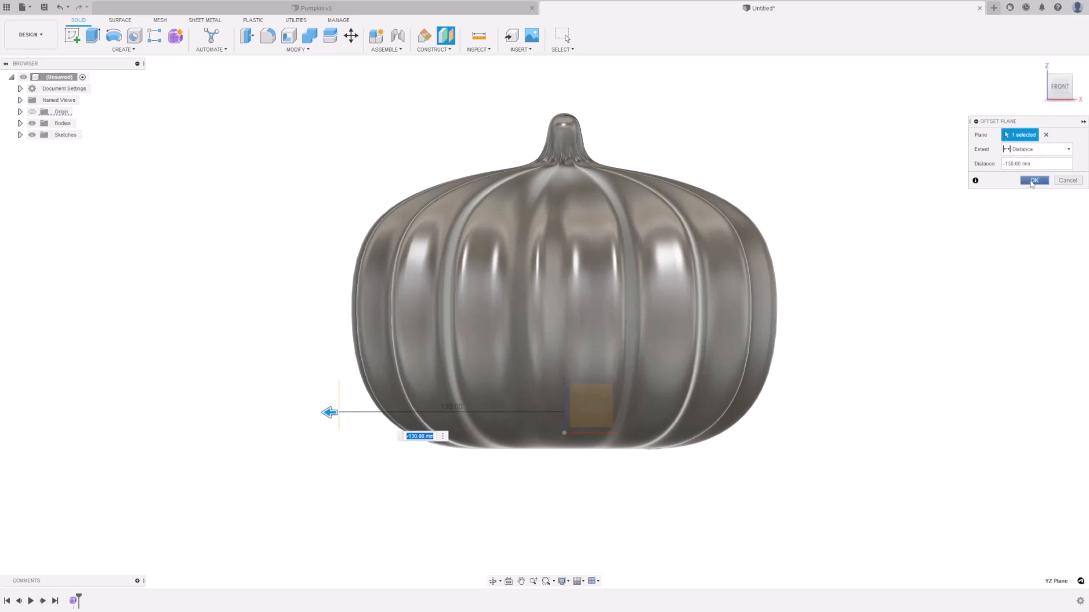
left_click(1033, 180)
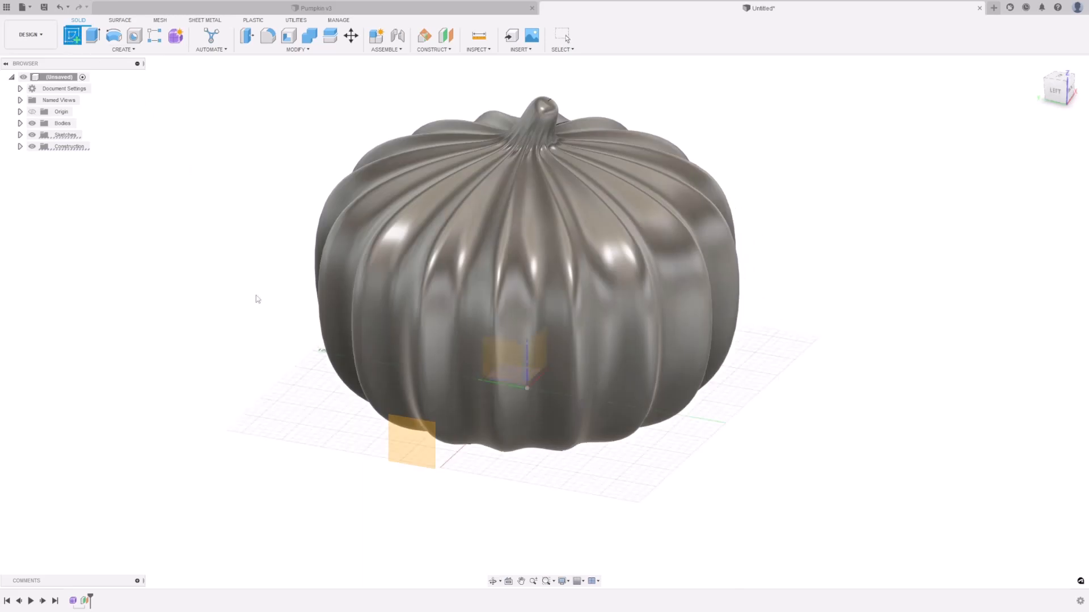
mouse_move(409, 462)
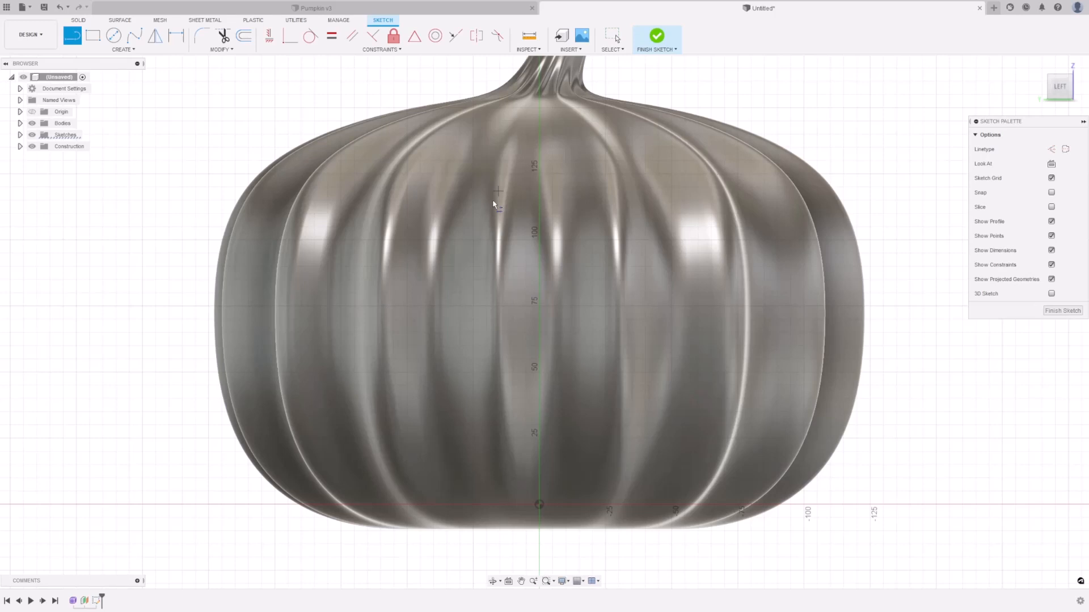
mouse_move(446, 233)
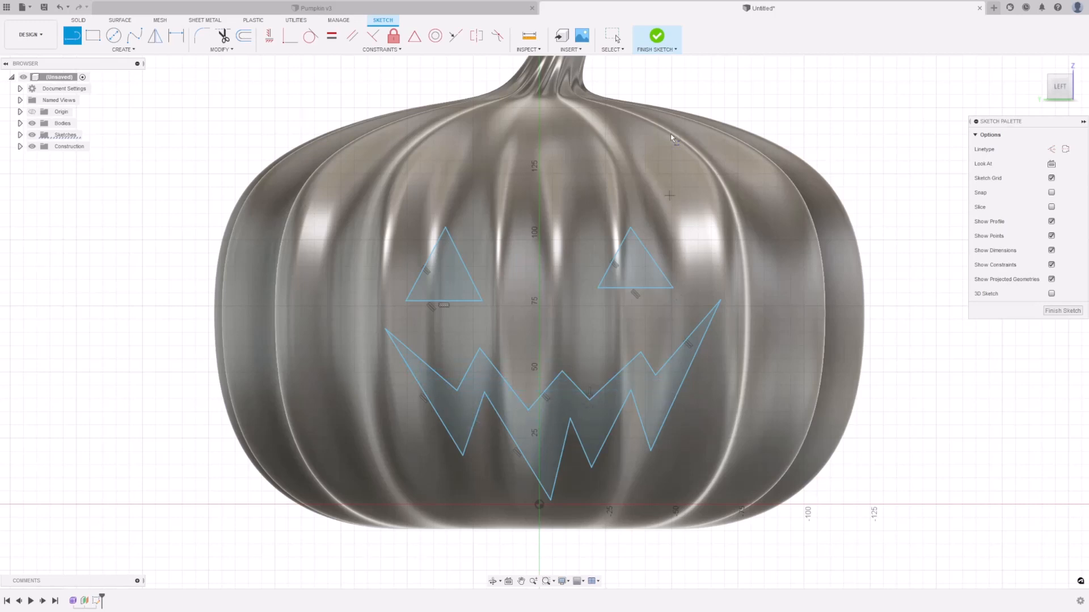
mouse_move(656, 37)
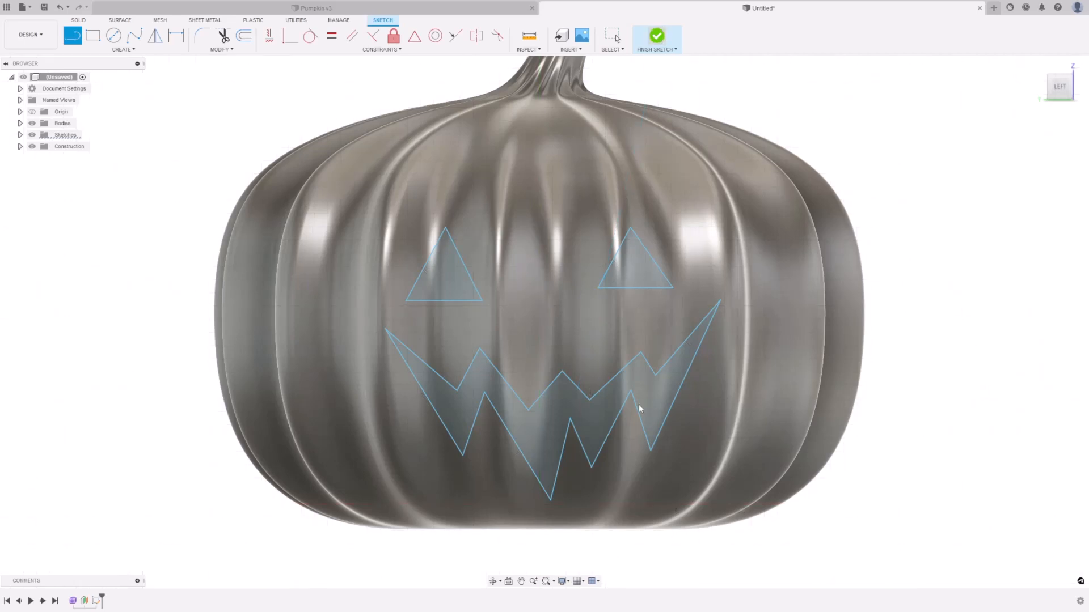
Finish the face sketch with two triangular eyes and a zigzag mouth
left_click(656, 35)
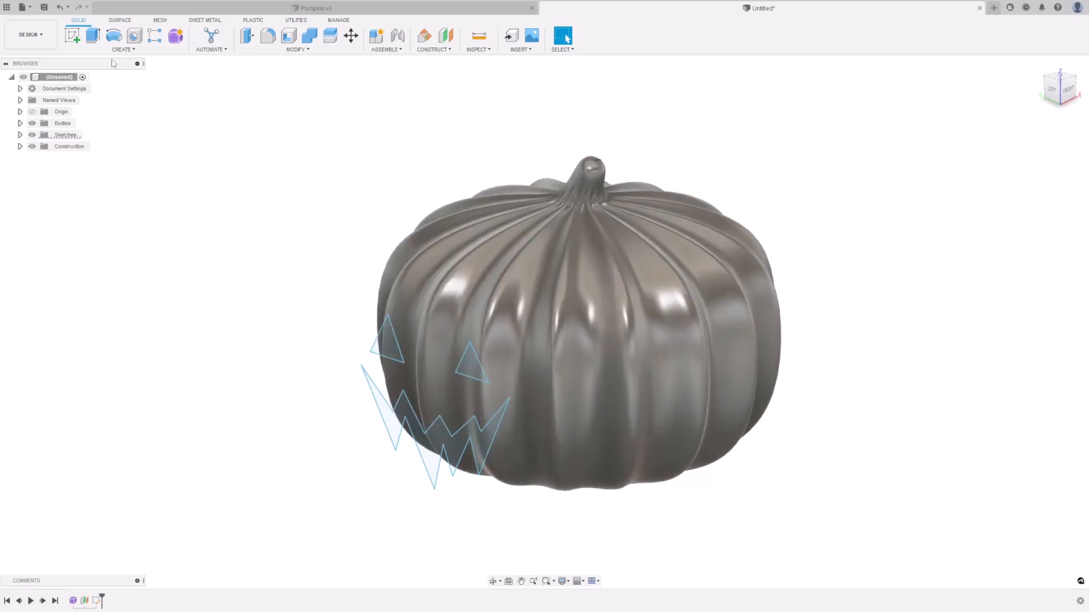
Extrude the two eye profiles and the mouth profile with extent type To Object
left_click(91, 35)
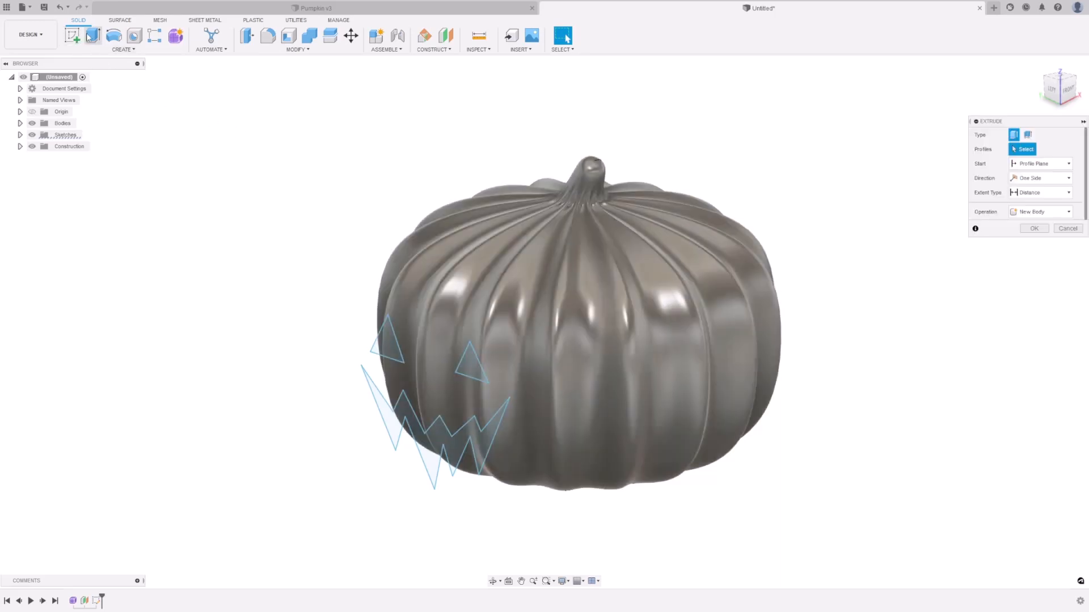
left_click(387, 341)
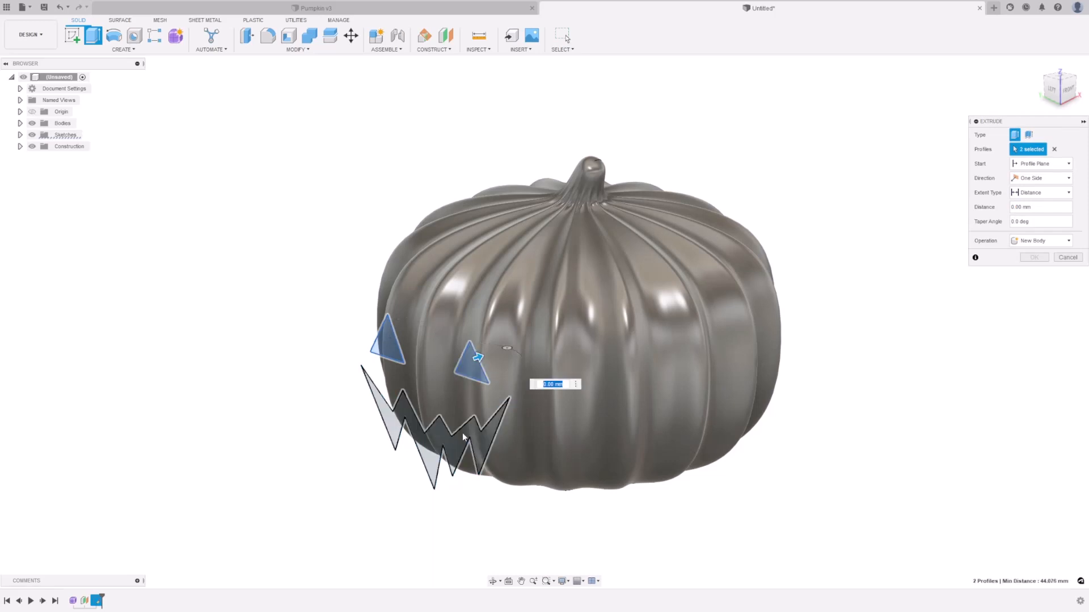
left_click(444, 430)
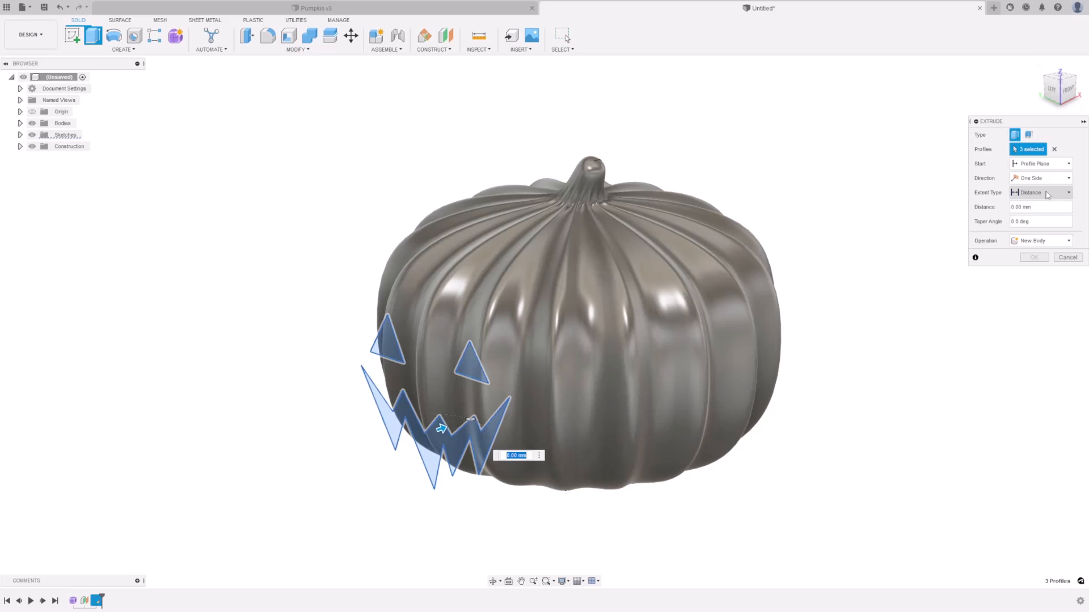
left_click(1067, 192)
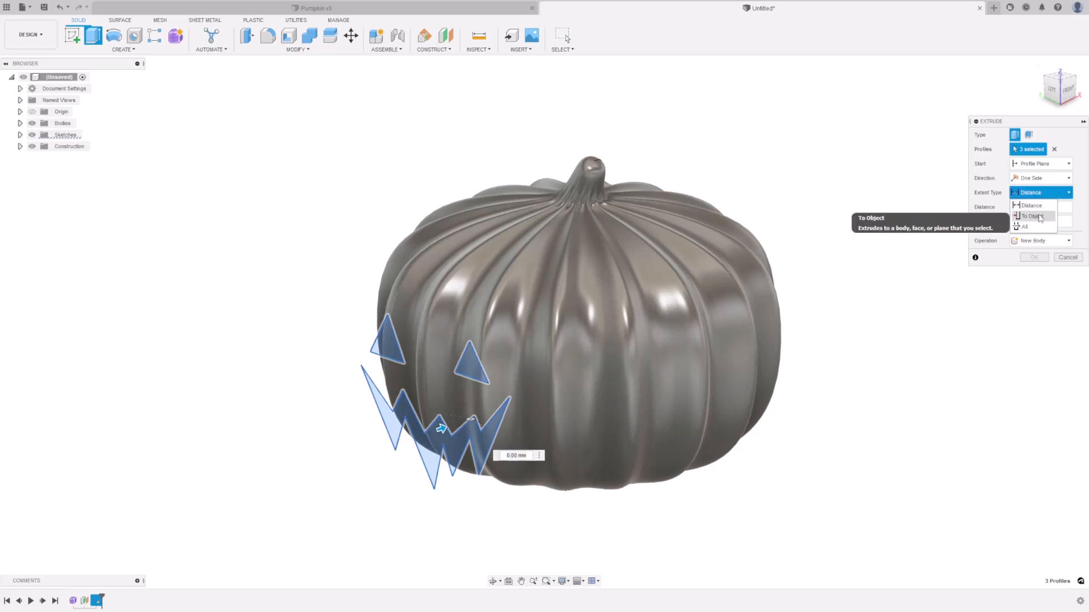
left_click(1031, 216)
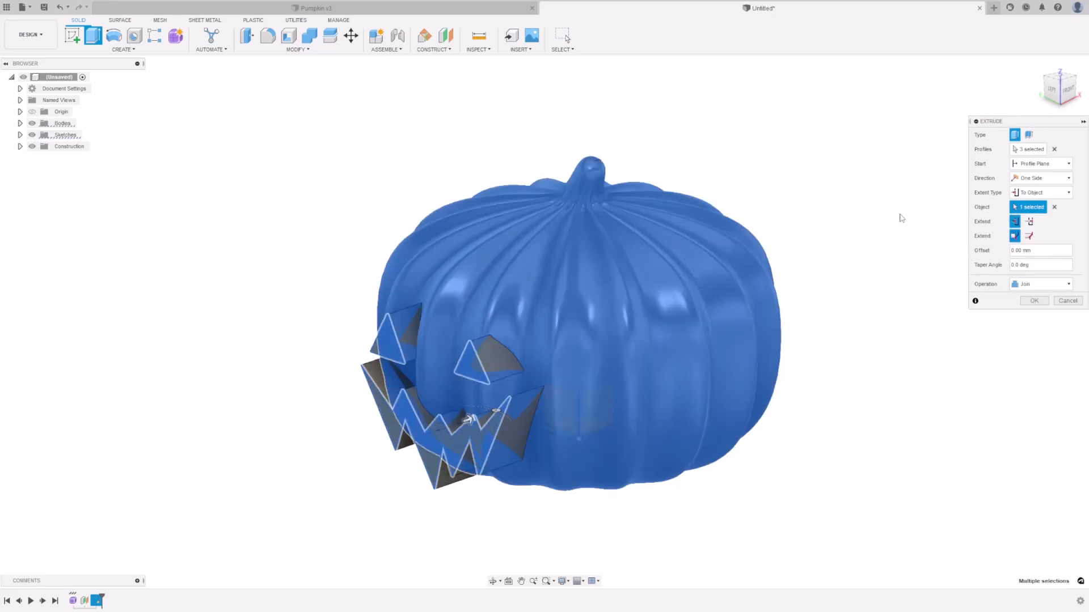
mouse_move(909, 213)
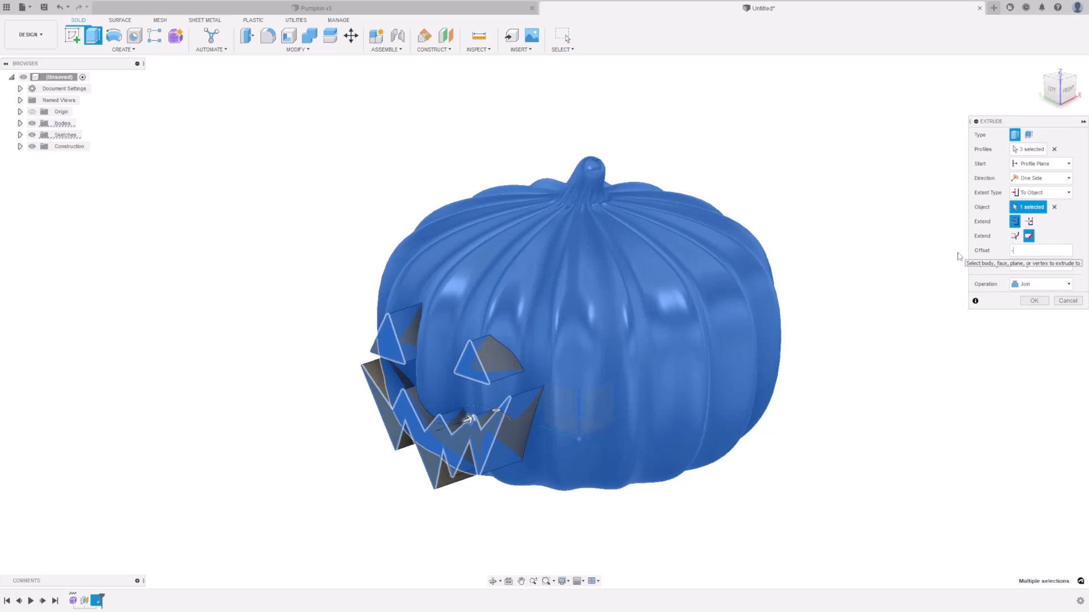
Set offset -1 from the pumpkin surface and cut the face into the pumpkin
left_click(1040, 283)
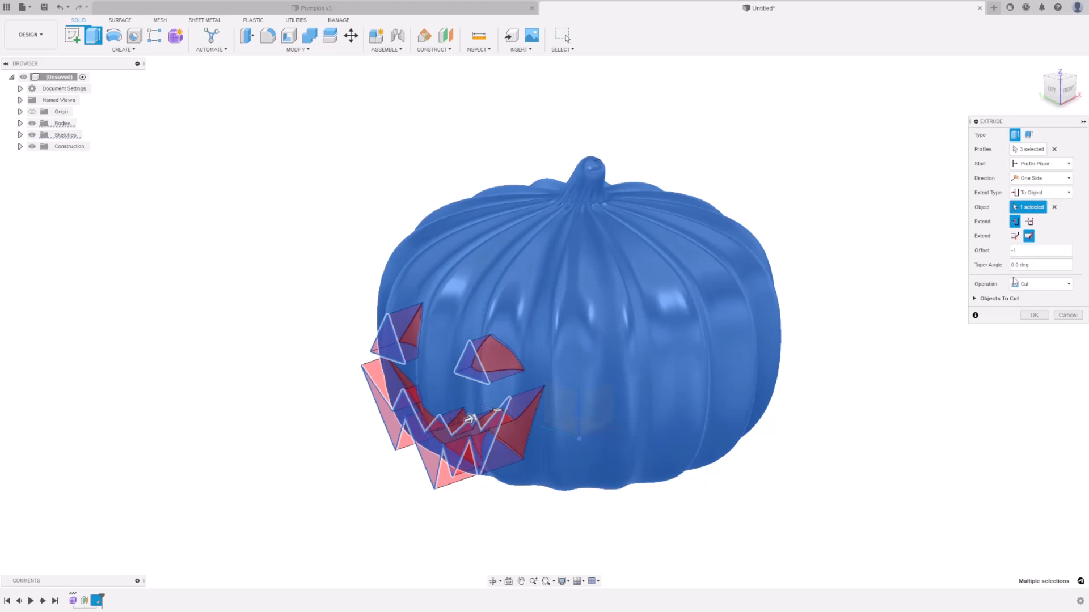
left_click(1040, 284)
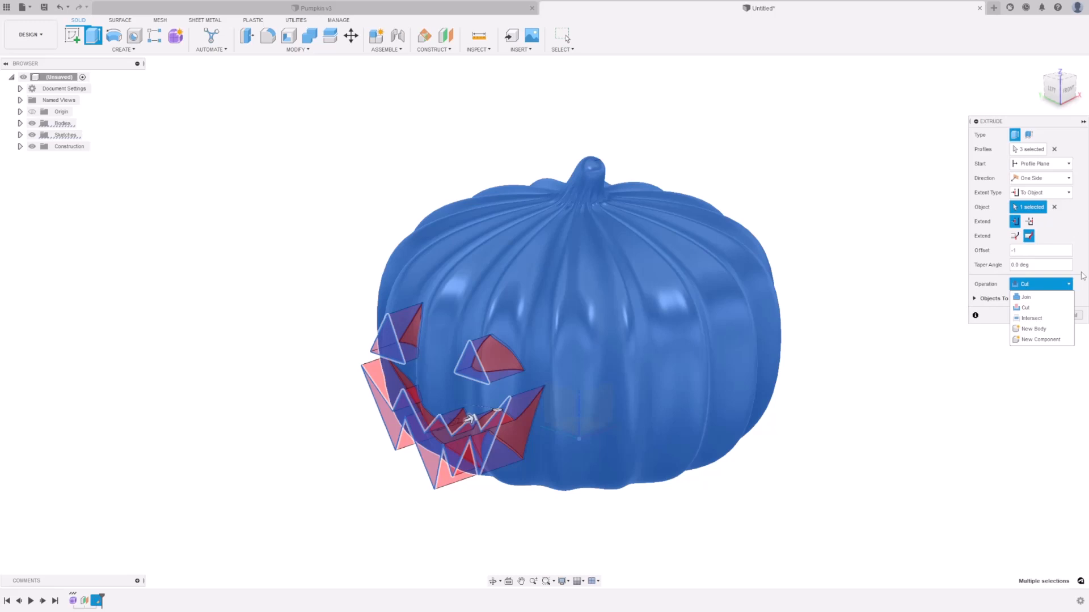
left_click(1025, 308)
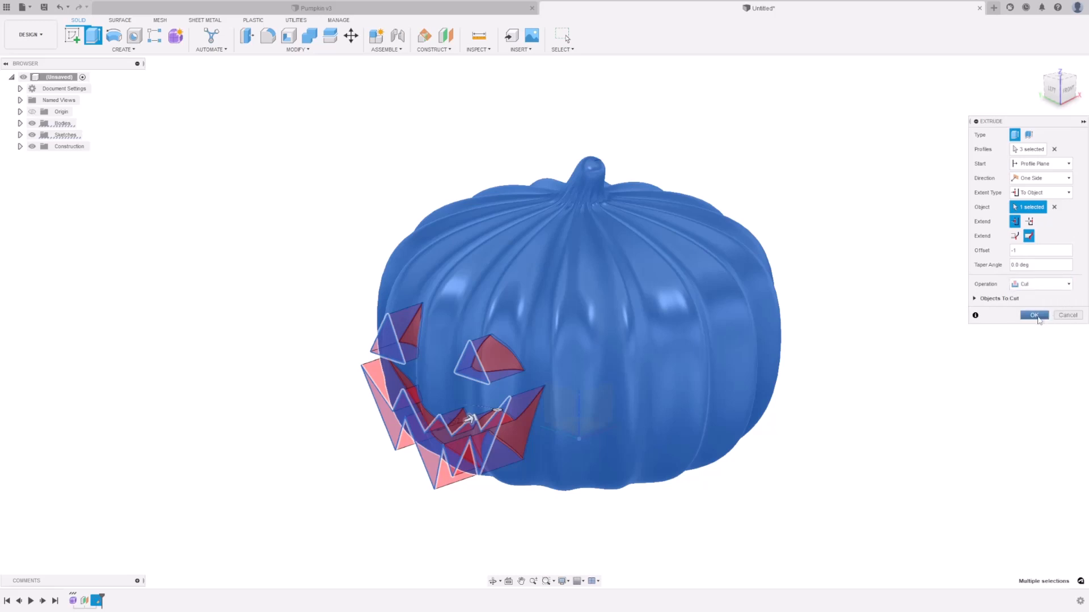
left_click(1033, 315)
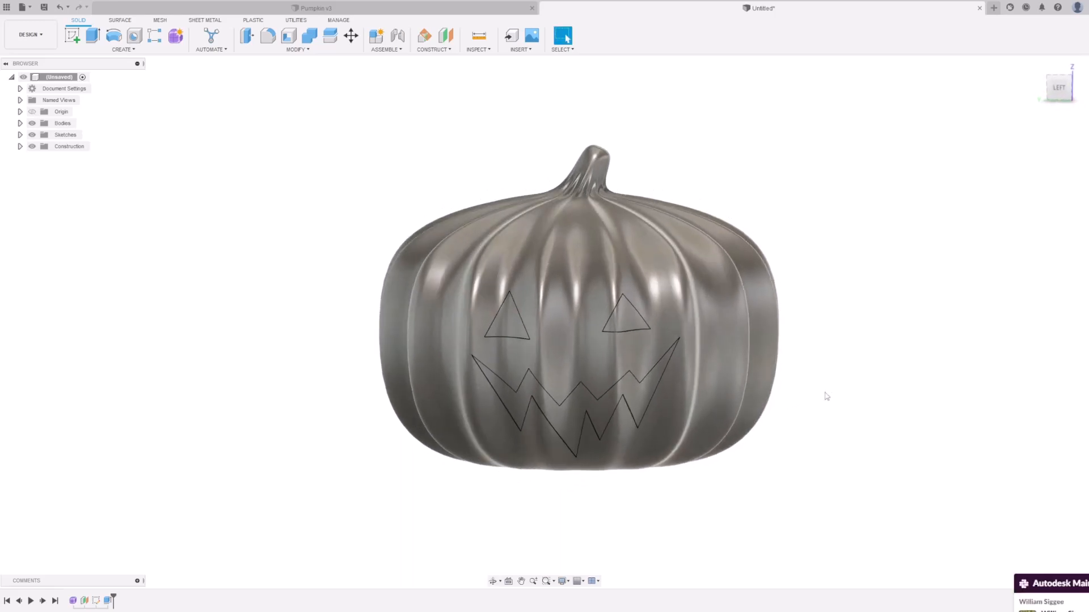
Create an offset construction plane raised about 158 mm to the stalk's base
left_click_drag(827, 396, 802, 368)
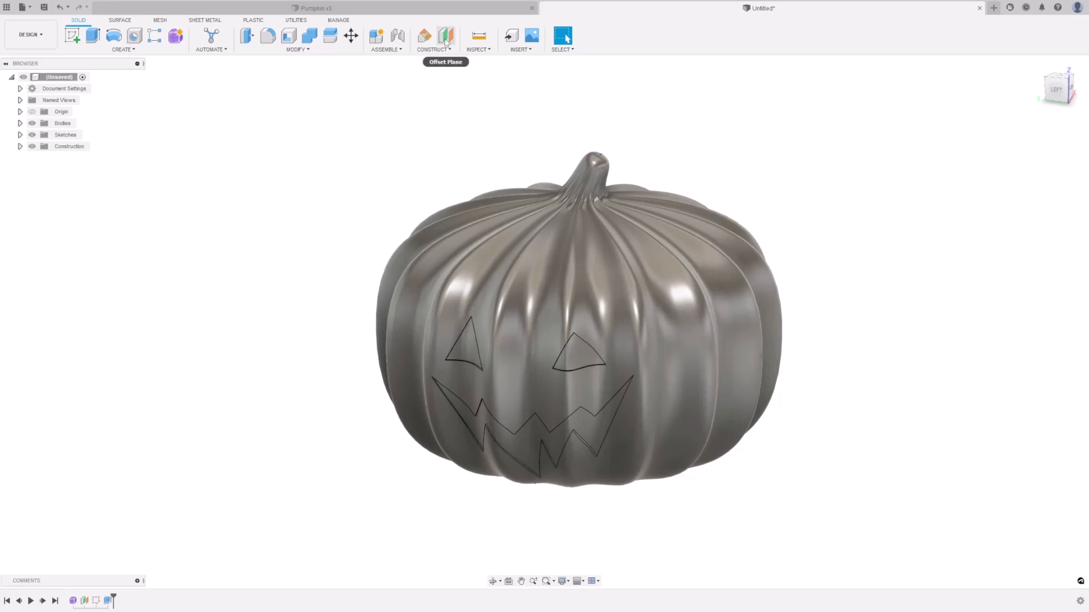
left_click(445, 35)
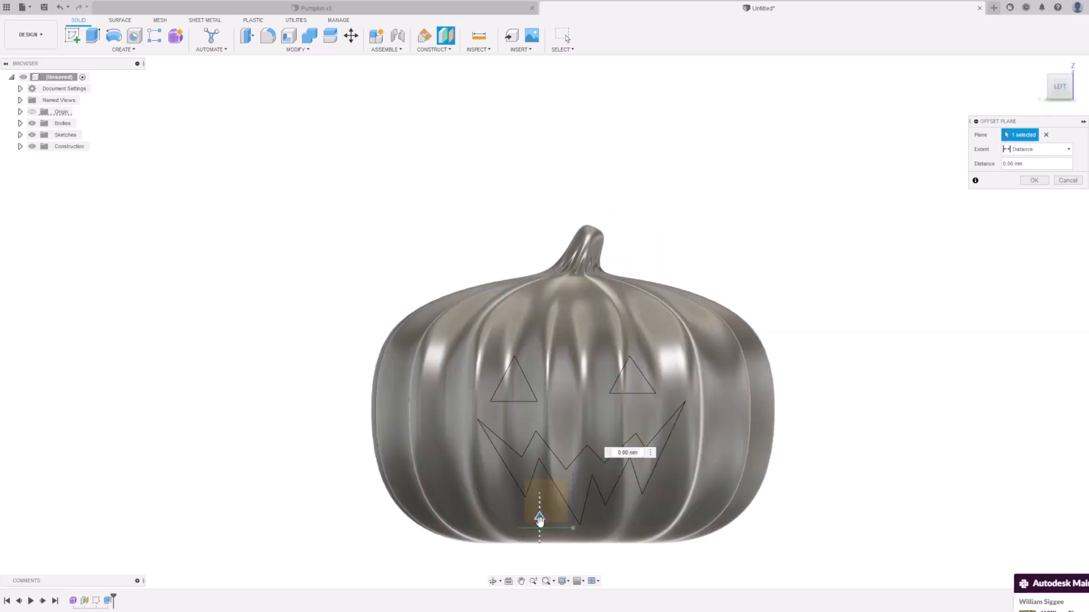
left_click_drag(539, 517, 539, 288)
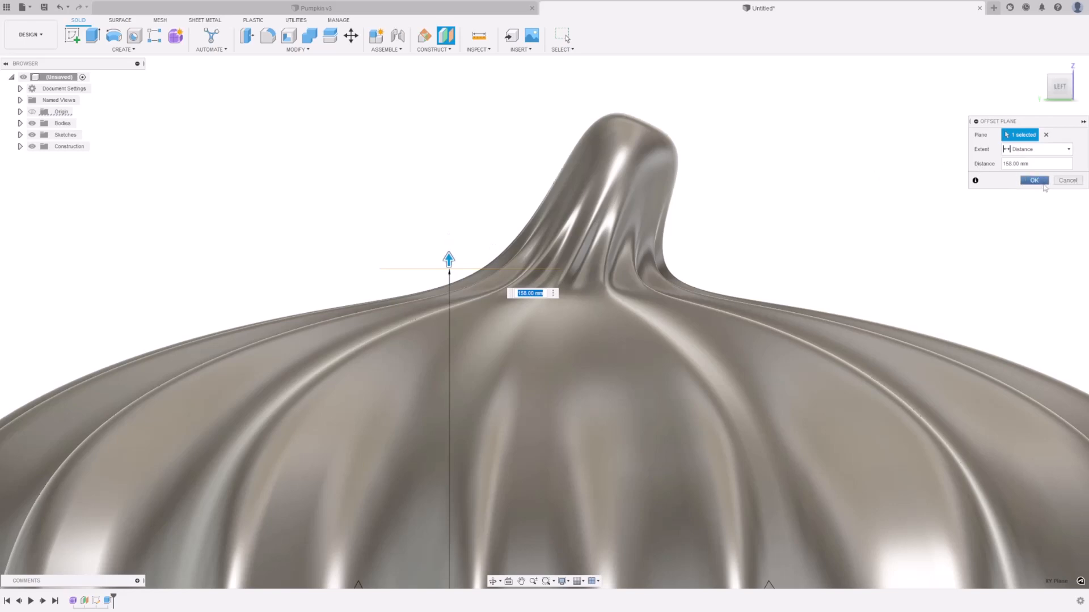
left_click(1034, 180)
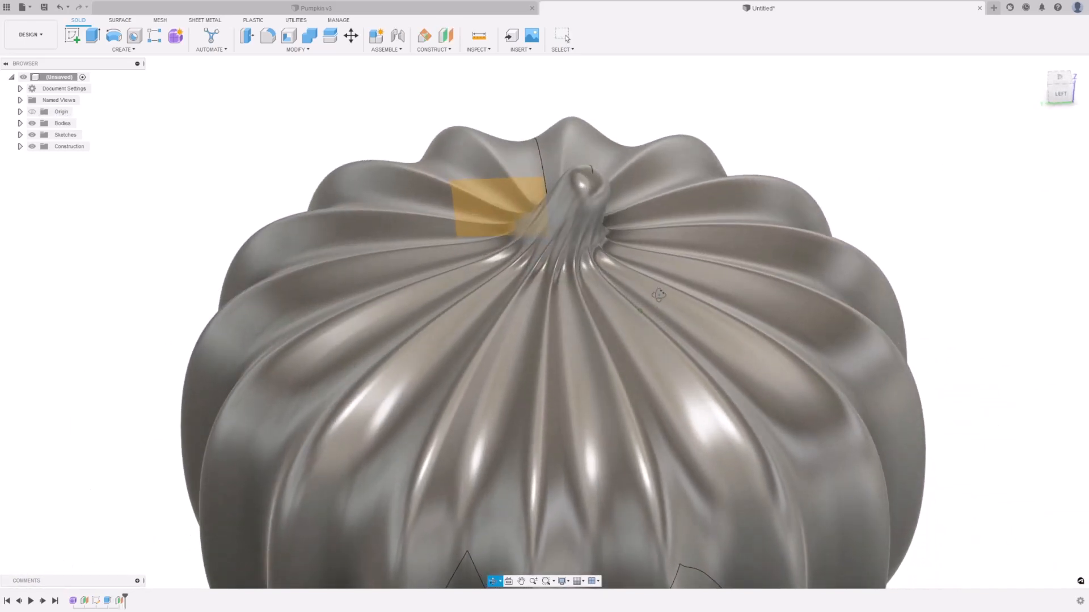
Split the pumpkin body's faces along the offset plane, then hide the plane
left_click(296, 49)
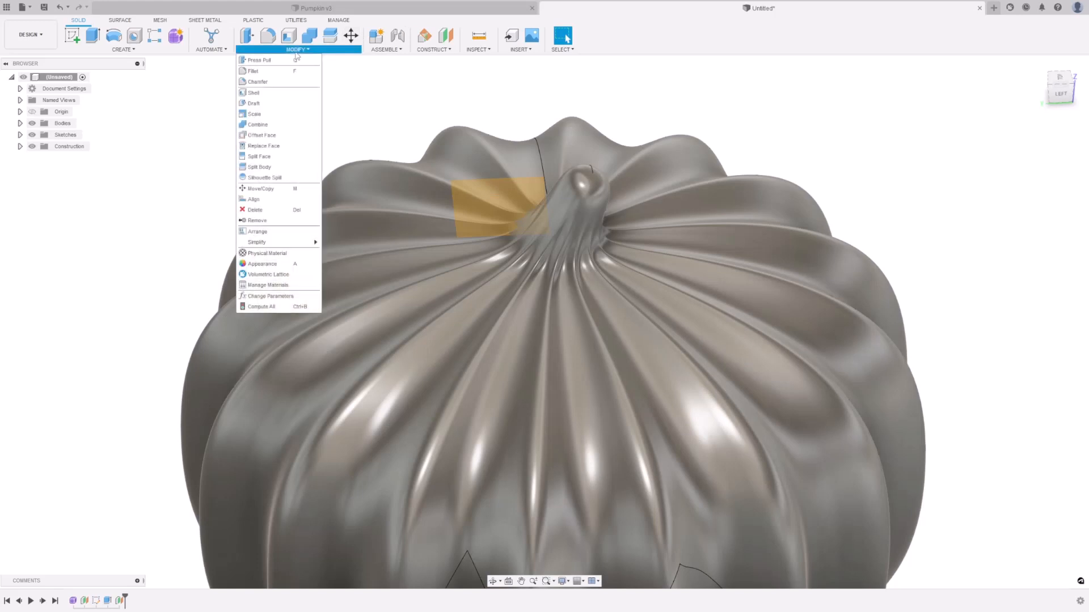
mouse_move(259, 157)
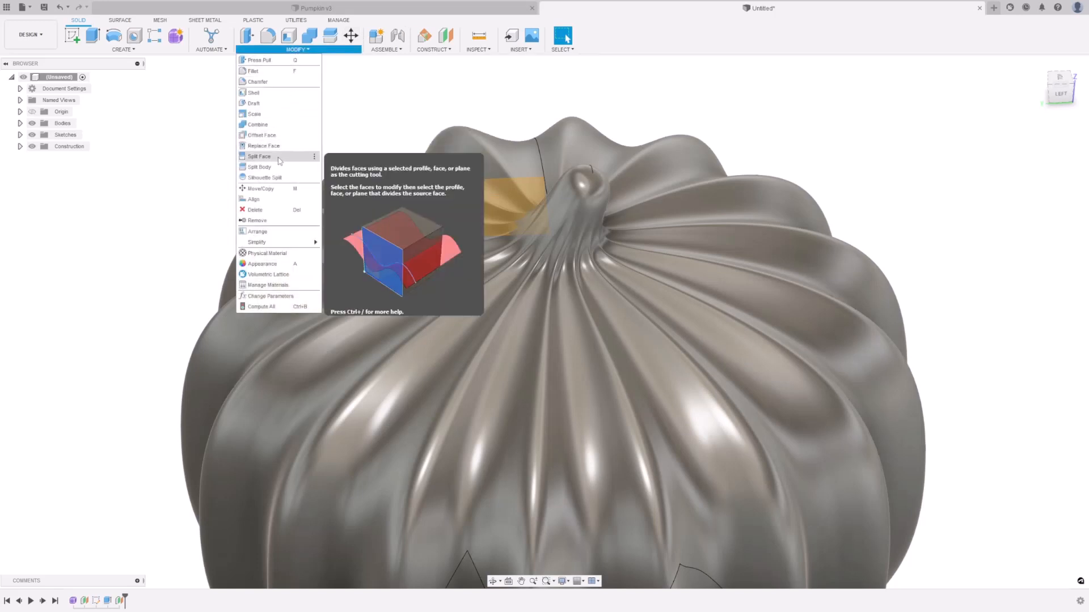
left_click(258, 155)
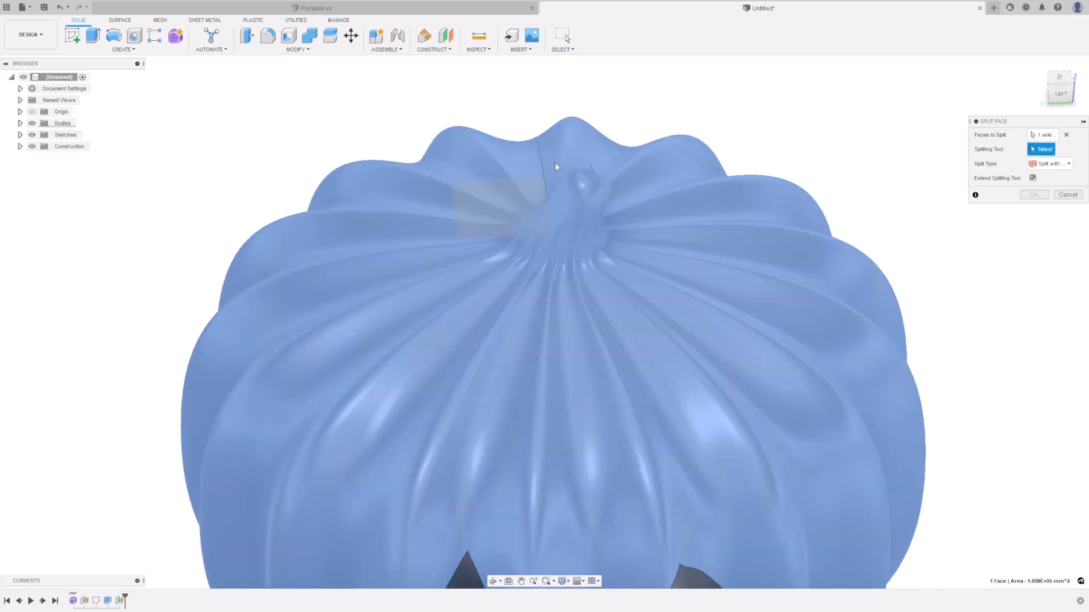
left_click(584, 181)
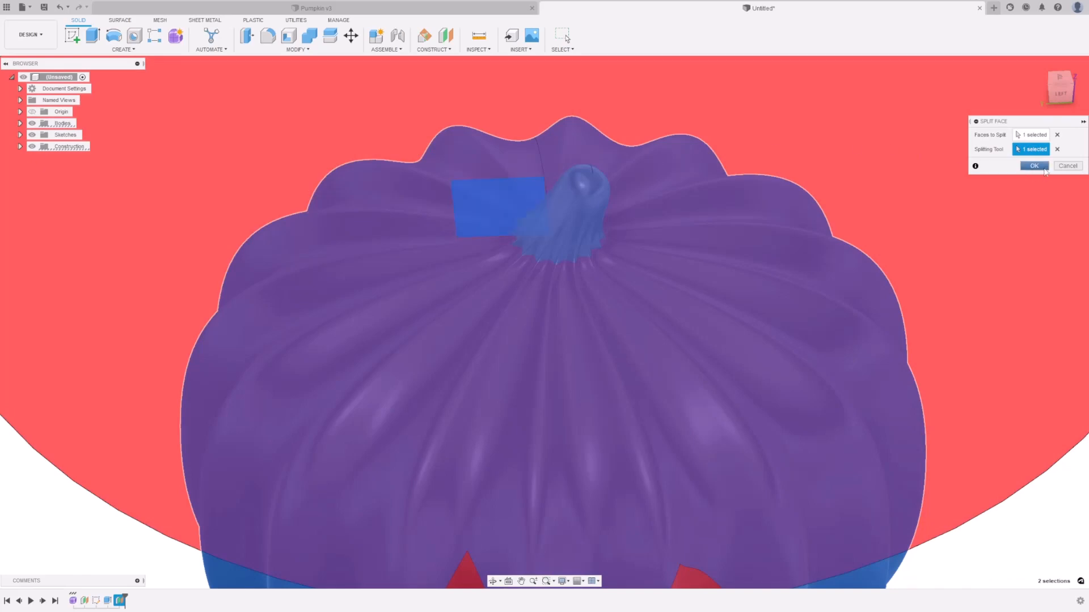
left_click(1034, 165)
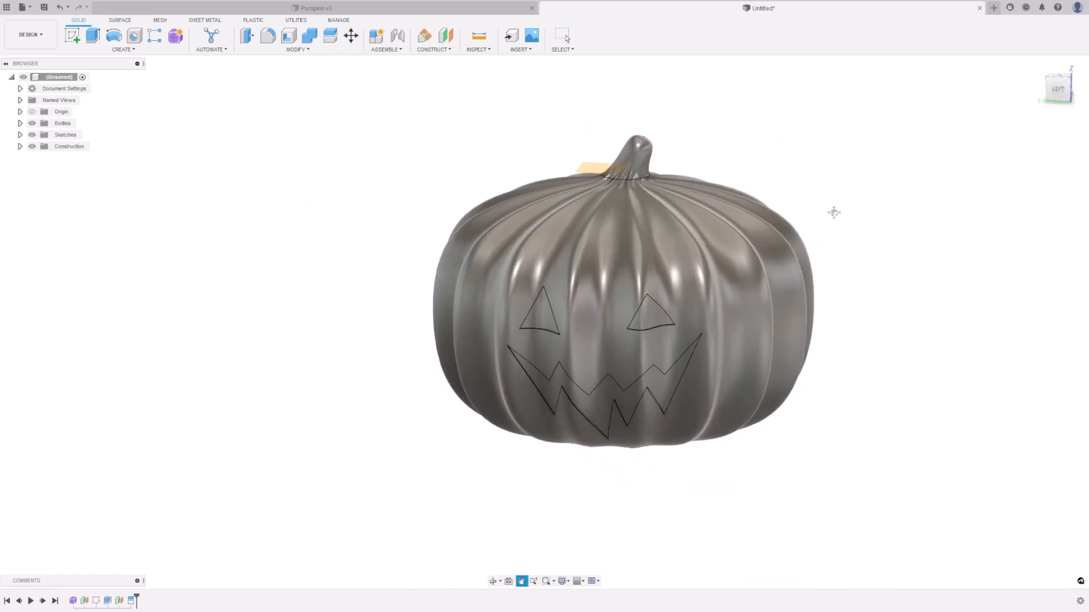
left_click(68, 146)
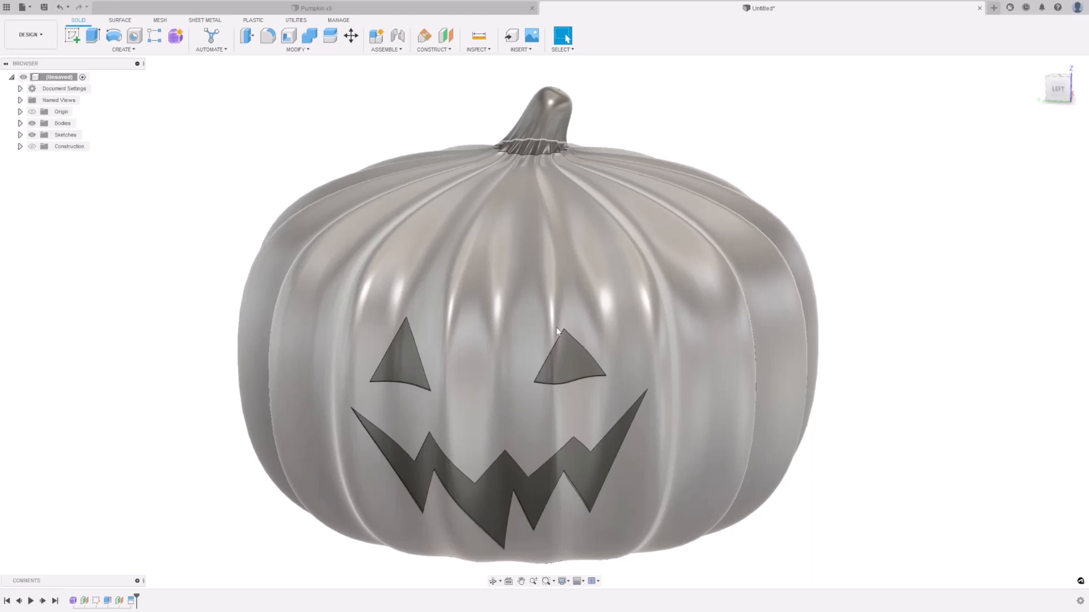
In the Appearance library, search 'pla' for Orange and Black PLA, then browse down to Wood
left_click(296, 50)
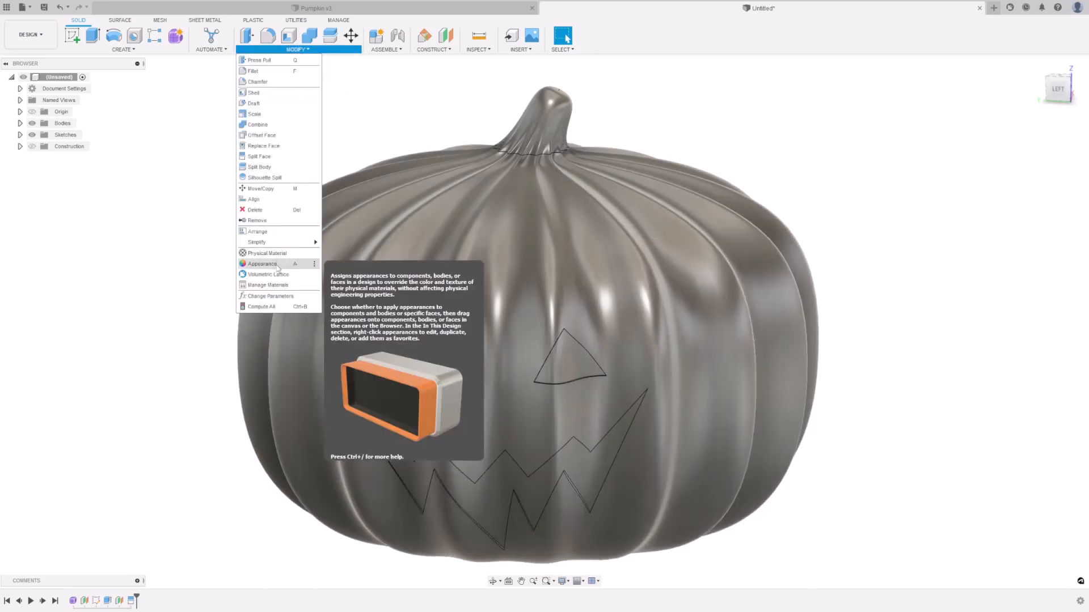
left_click(263, 263)
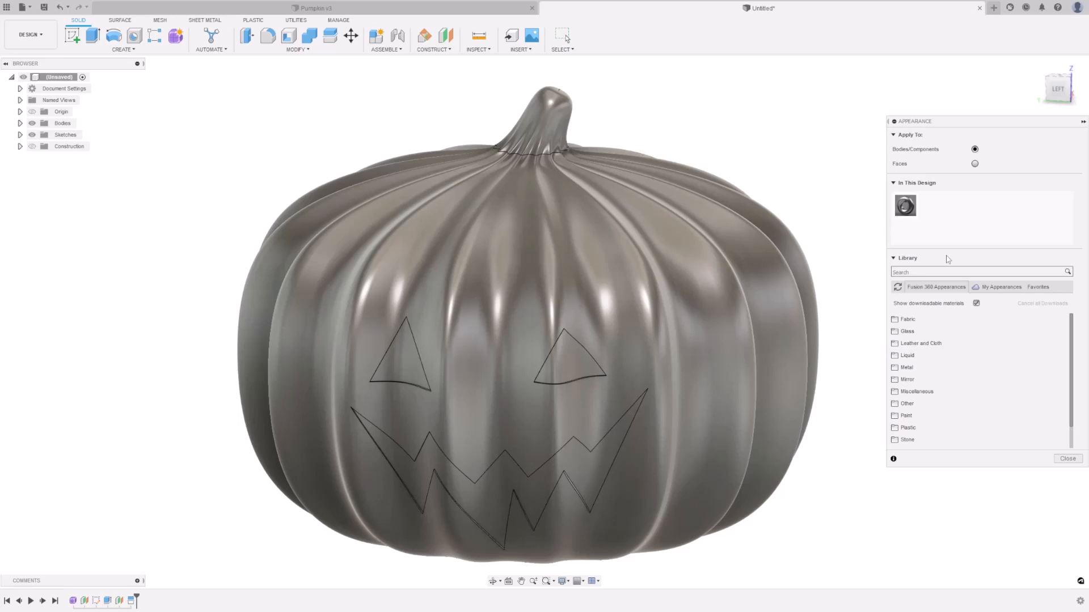
left_click(980, 272)
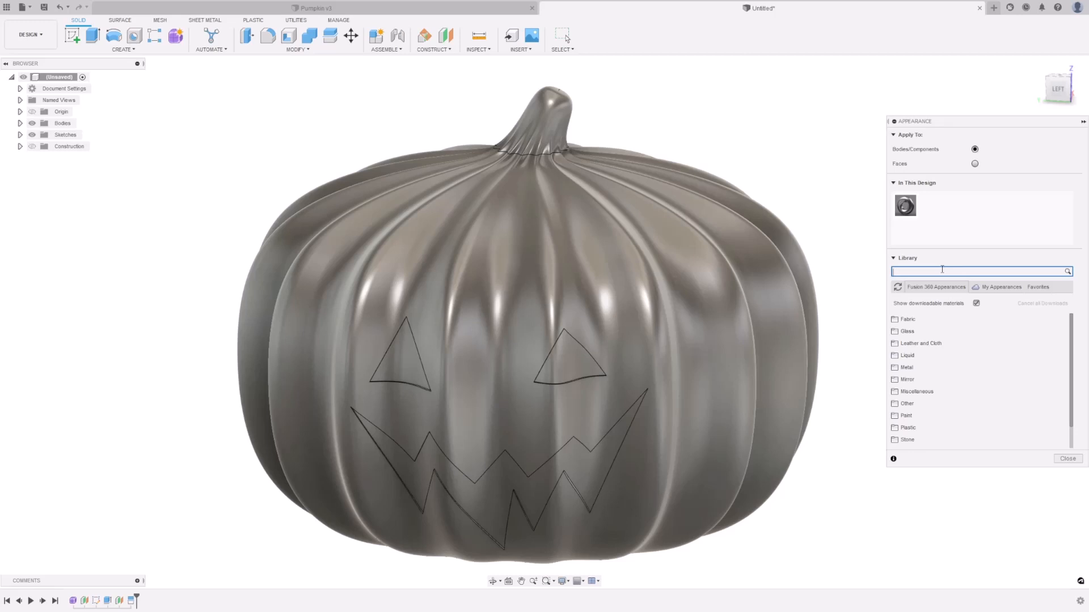
type("pla")
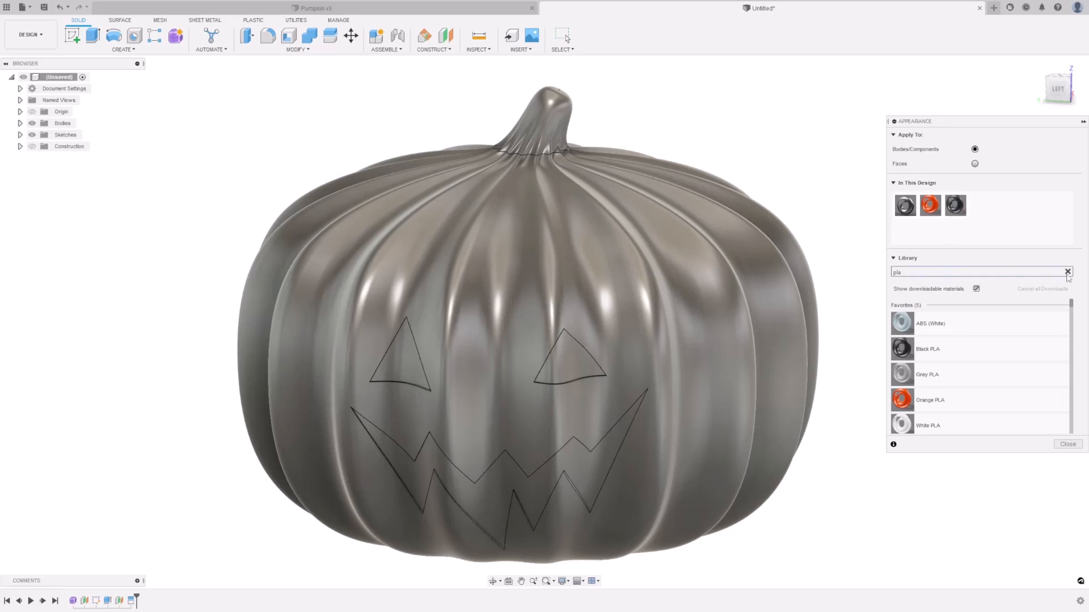
left_click(1067, 272)
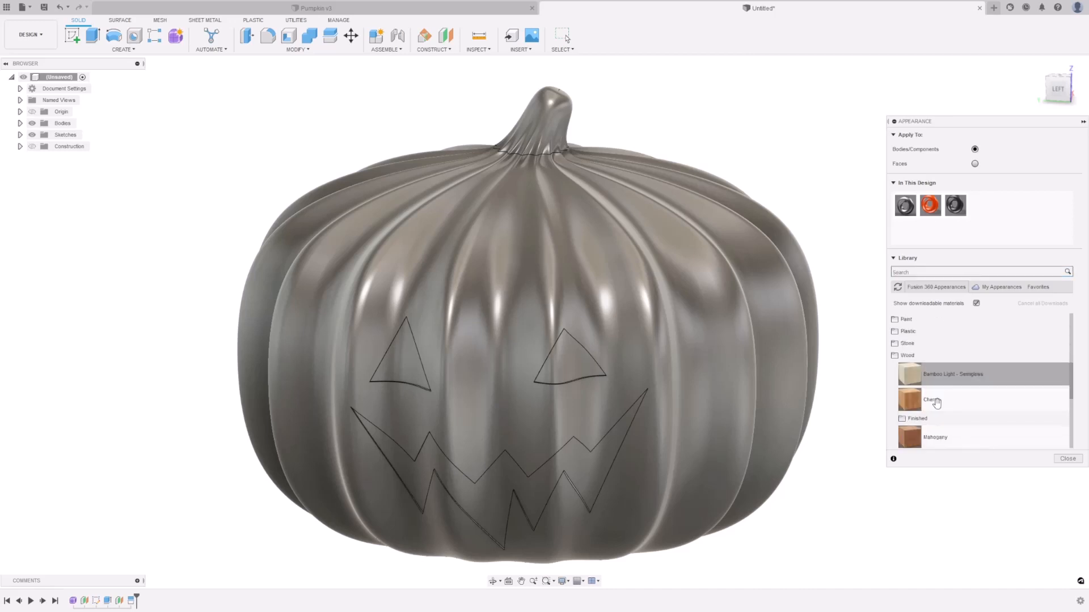
scroll("down", 3)
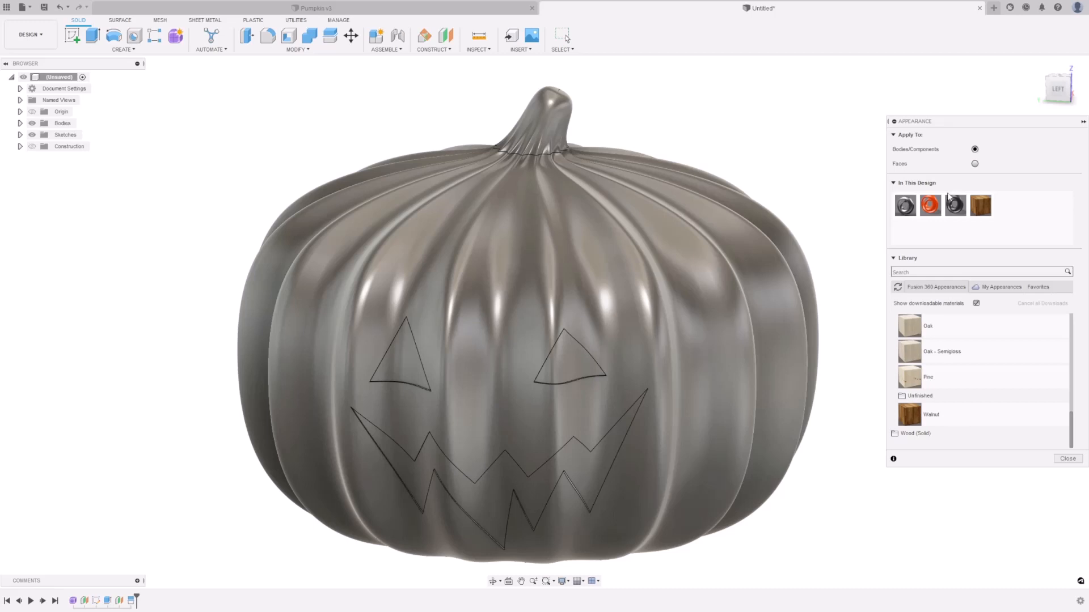
mouse_move(931, 205)
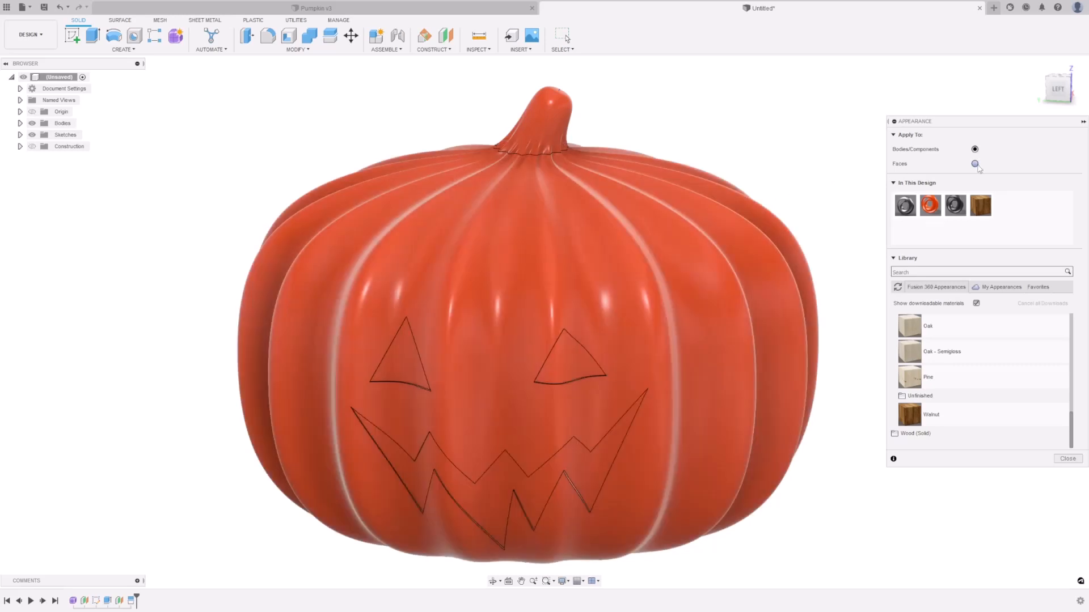
Apply Black PLA to the eye and mouth faces with Apply To set to Faces, then close the panel
left_click(974, 163)
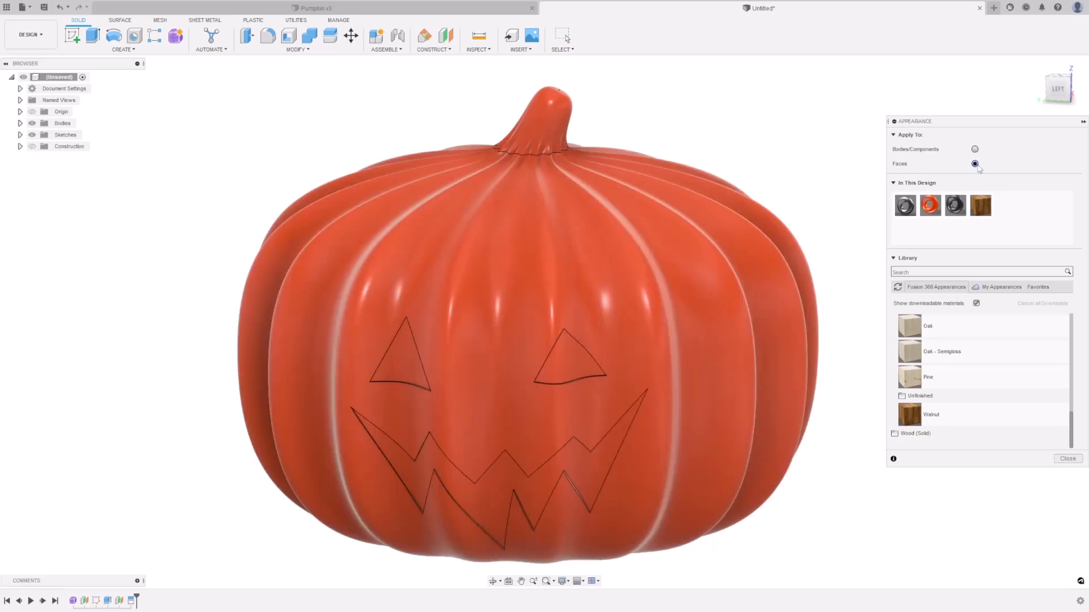
left_click(406, 375)
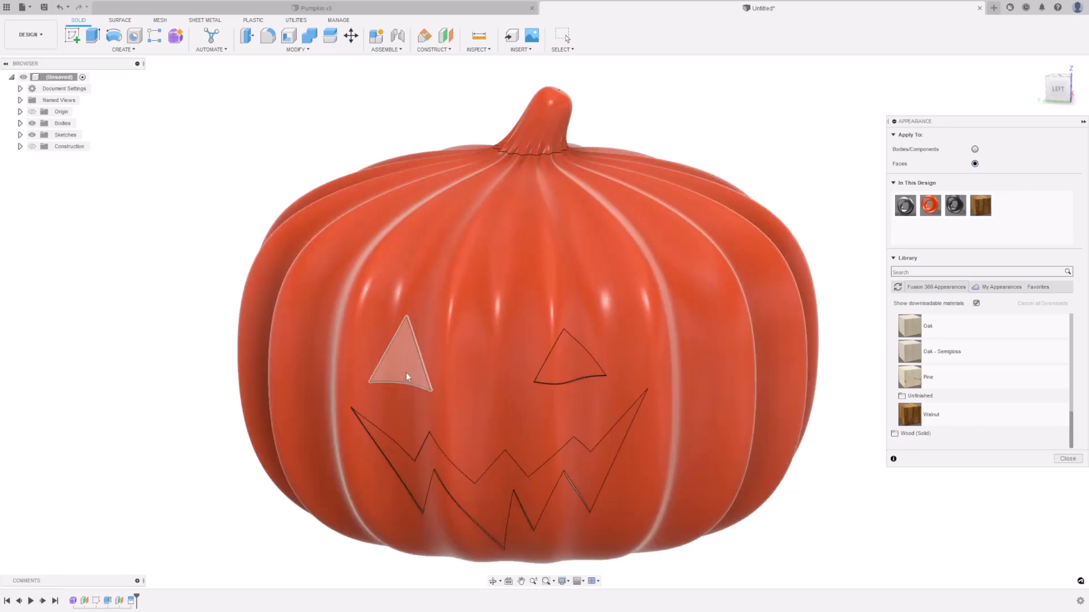
left_click(569, 362)
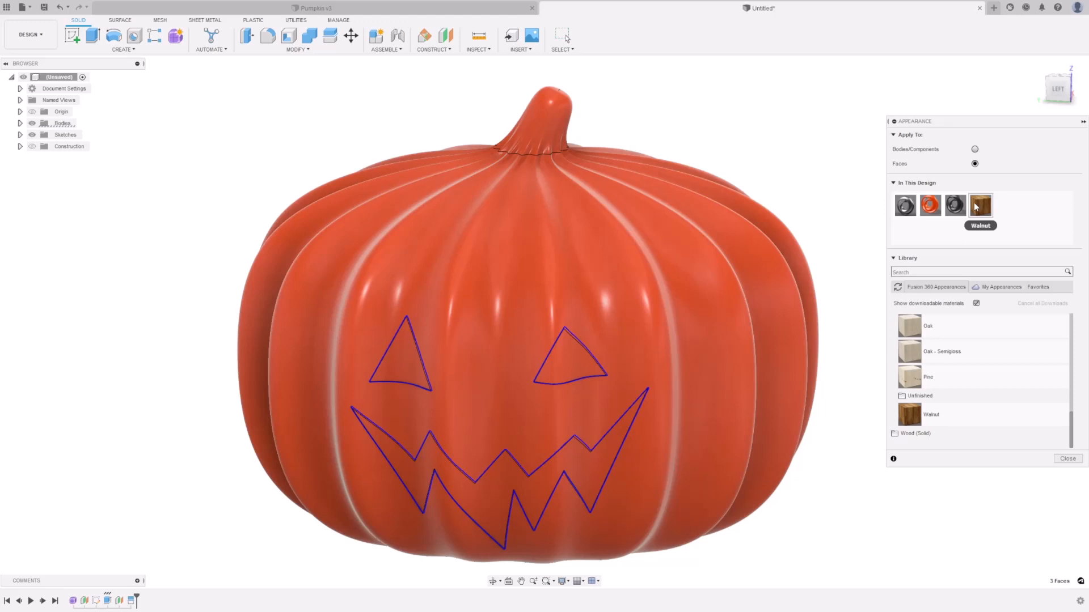
left_click(587, 472)
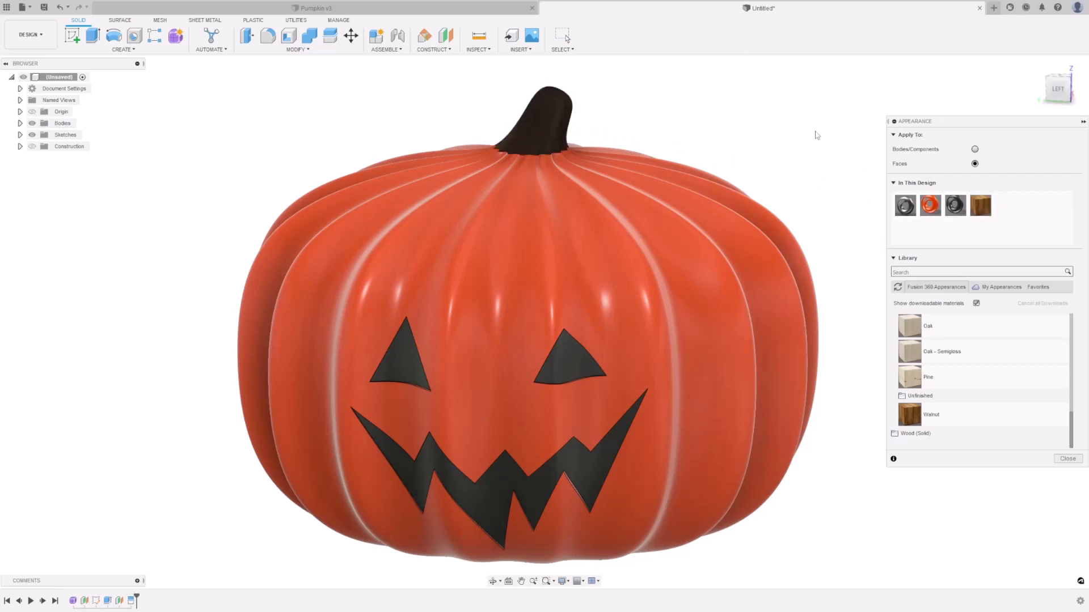
left_click(1067, 458)
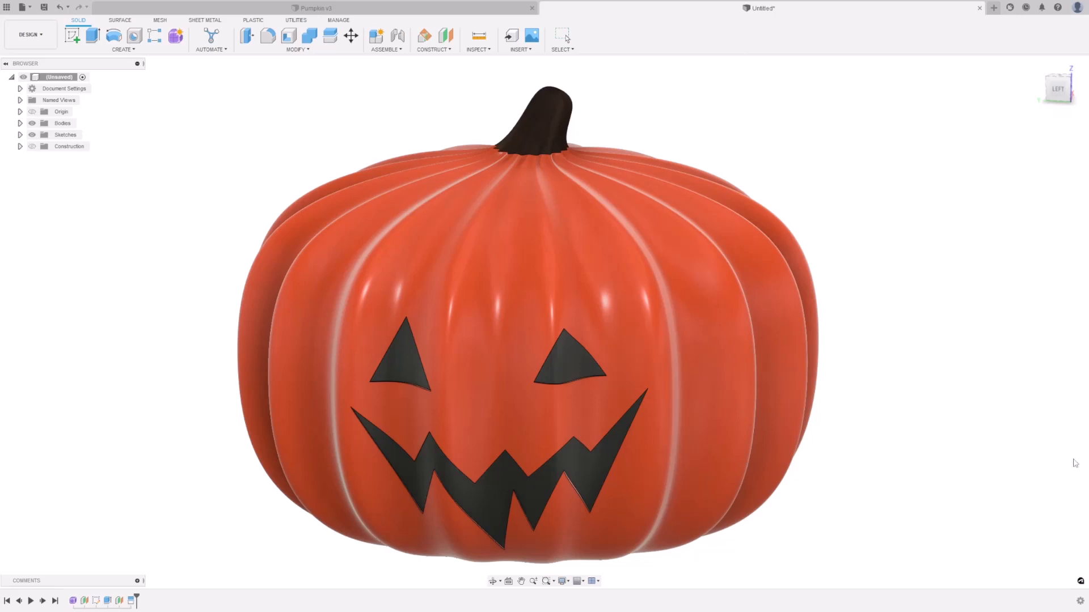
mouse_move(890, 363)
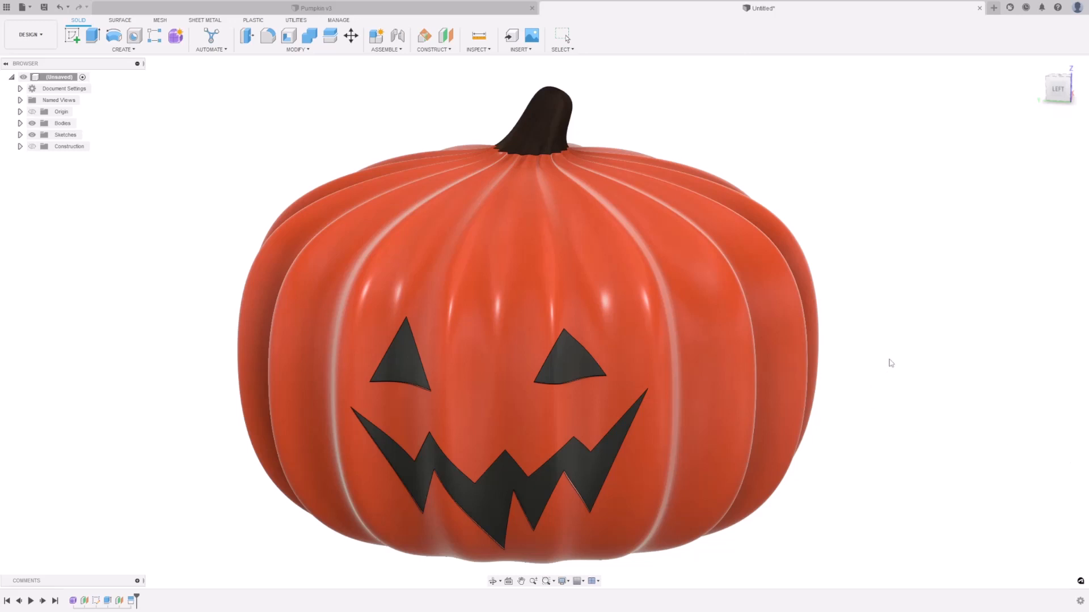